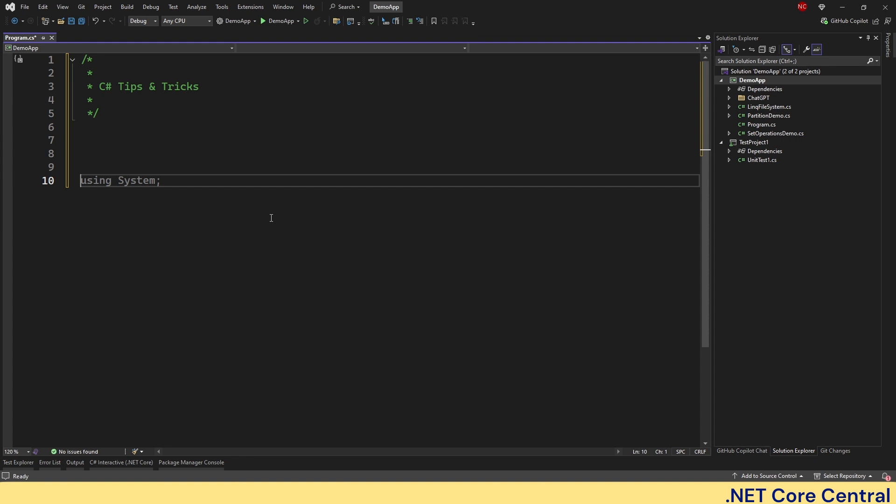
Declare record Order(int Weight, bool IsInternational) below the C# Tips & Tricks header.
type("record")
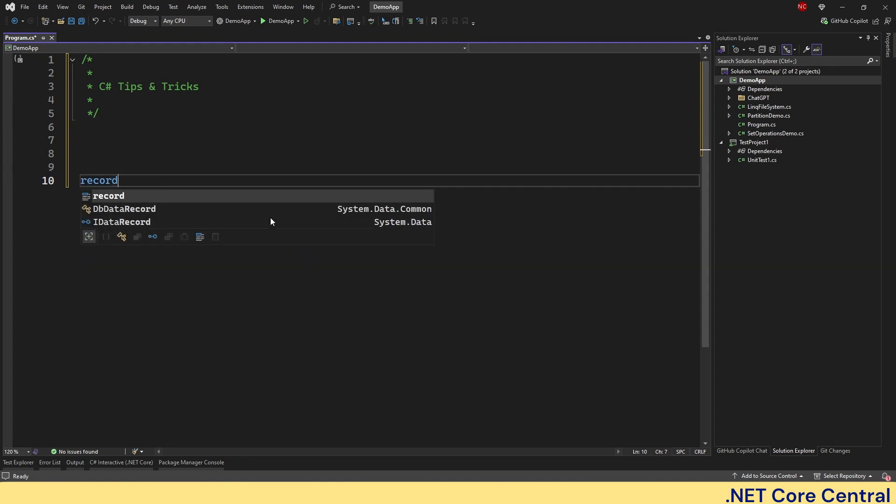
type("Order Person(string FirstName, string LastName);")
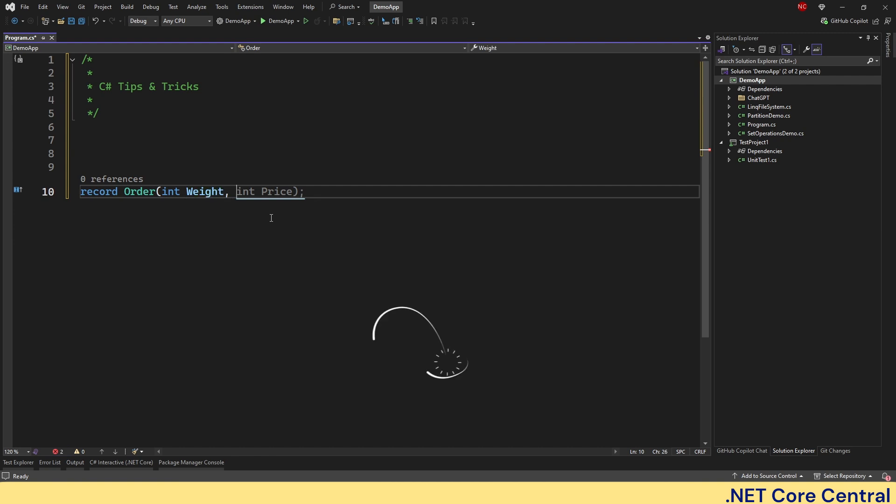
type("bool IsInternational);")
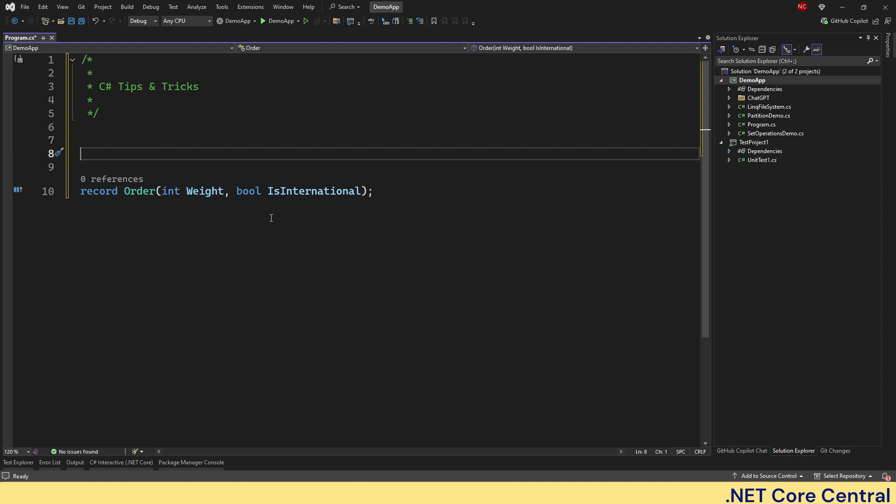
Restore the using System line and the Hello World and C# Tips & Tricks strings.
type("using System;")
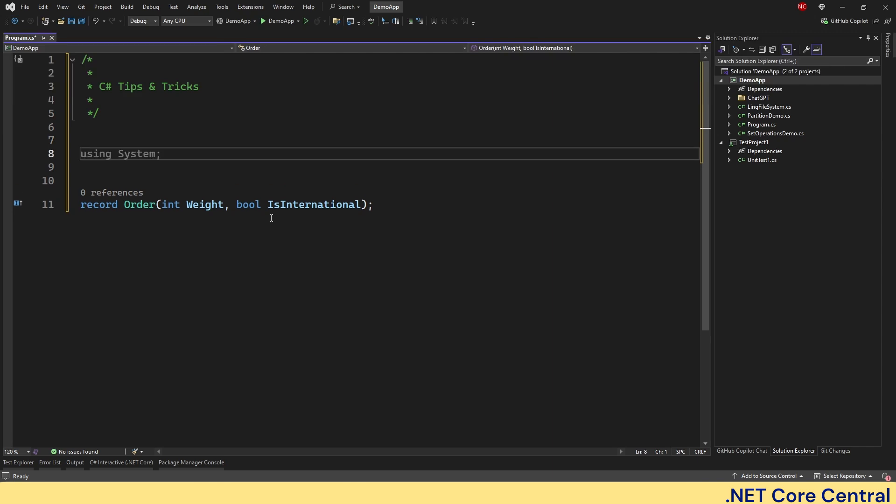
type("string message = \"Hello World!\";")
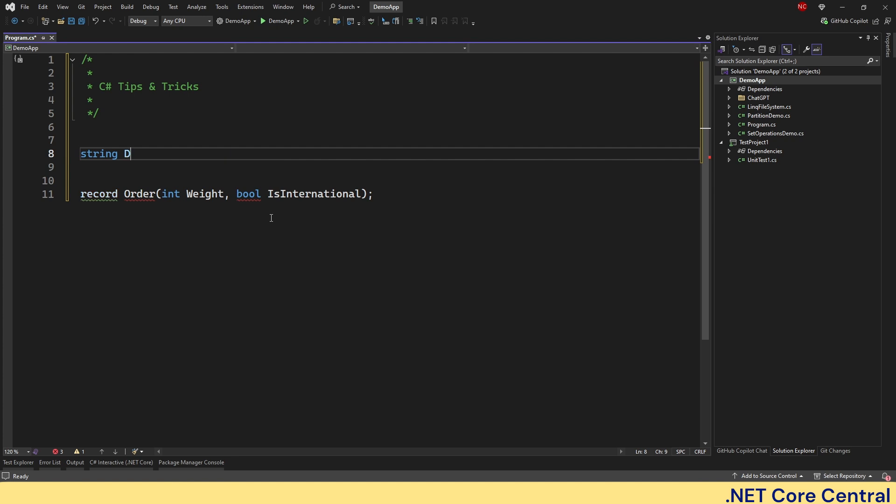
type("esctiption = \"C# Tips & Tricks\";")
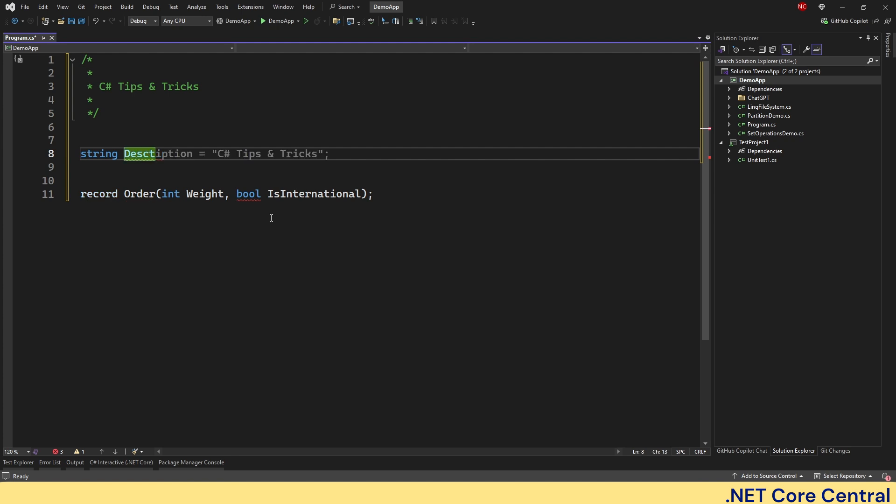
Begin the signature string DescribeOrder(Order order) => above the record.
type("DescribeOrder(Order")
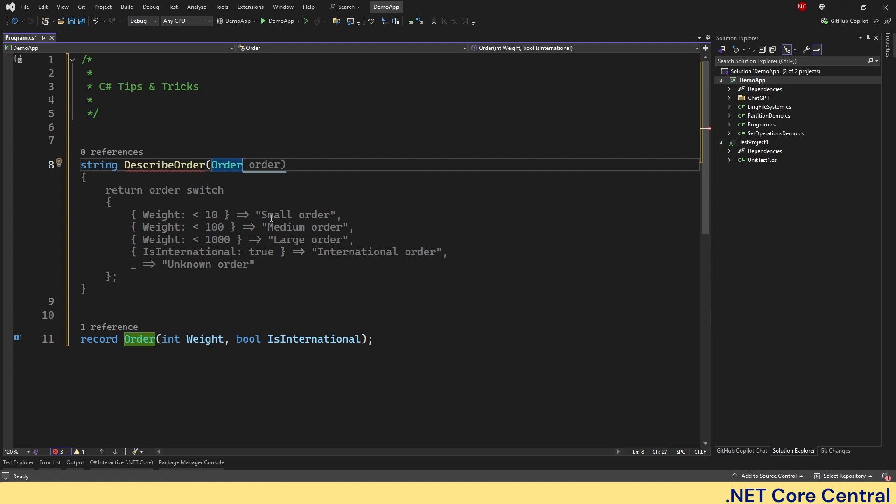
type("or")
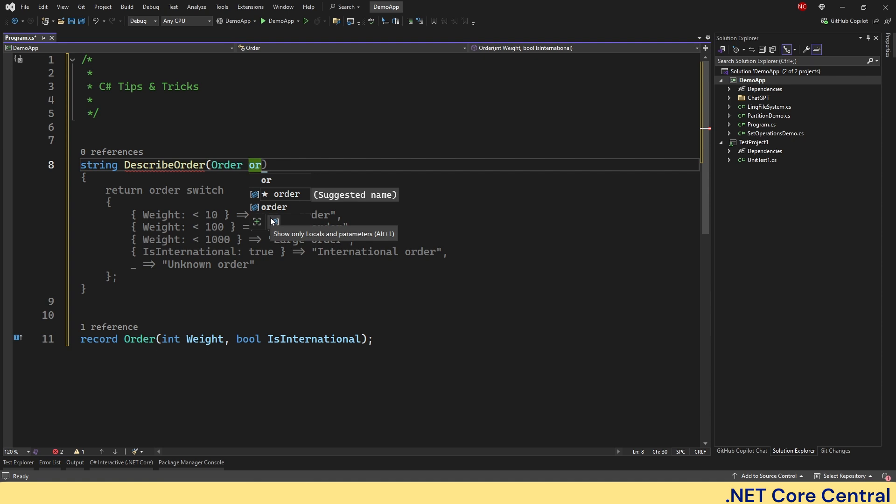
key("Tab")
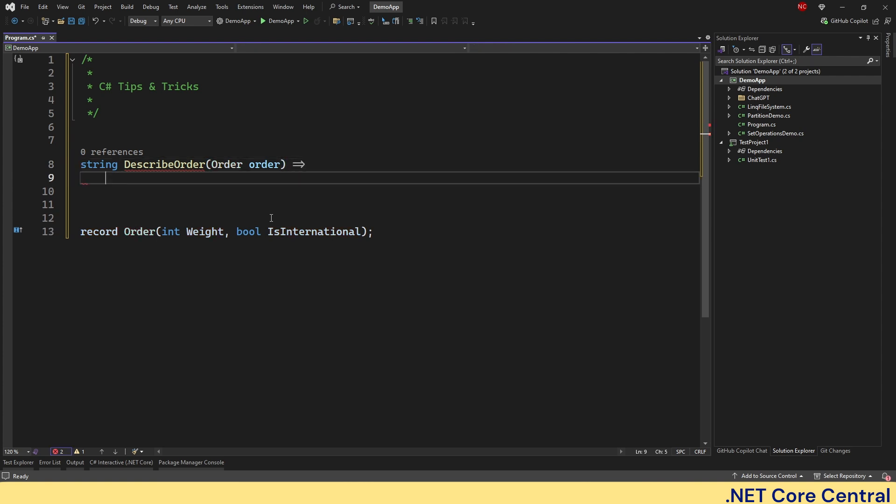
Return order switch with IsInternational and Weight > 10 patterns plus a _ default case.
type("order switch")
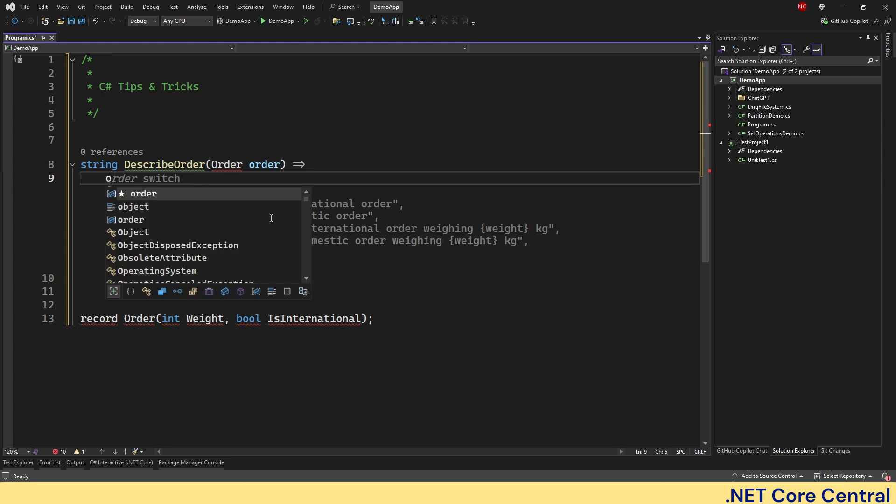
type("sw")
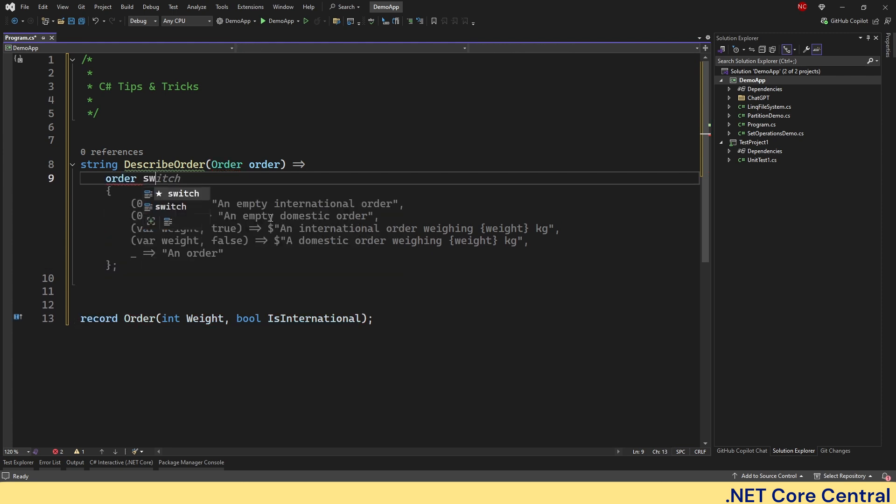
key("Tab")
type("{ IsInternational: true, Weight > 10")
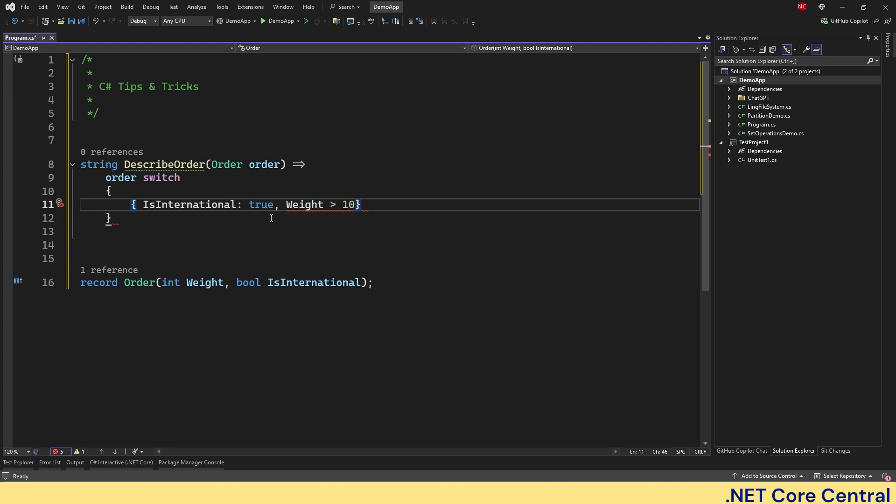
type("=> \"Heavy international order\",")
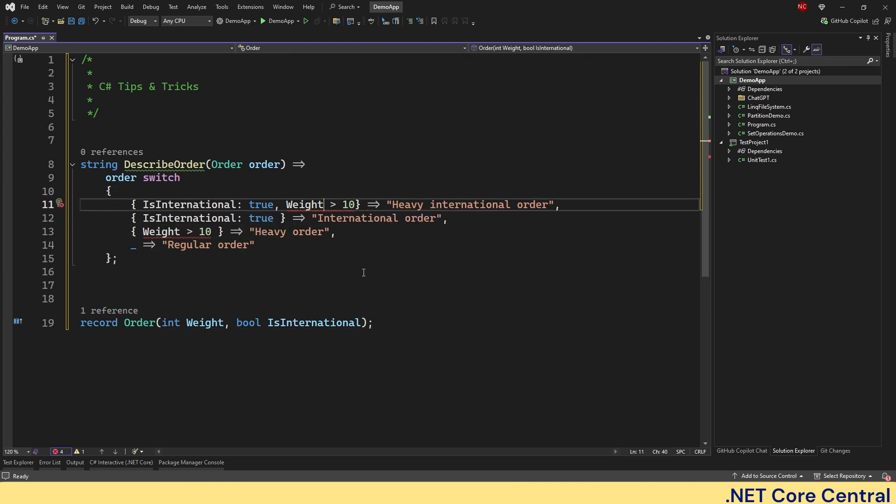
type(":")
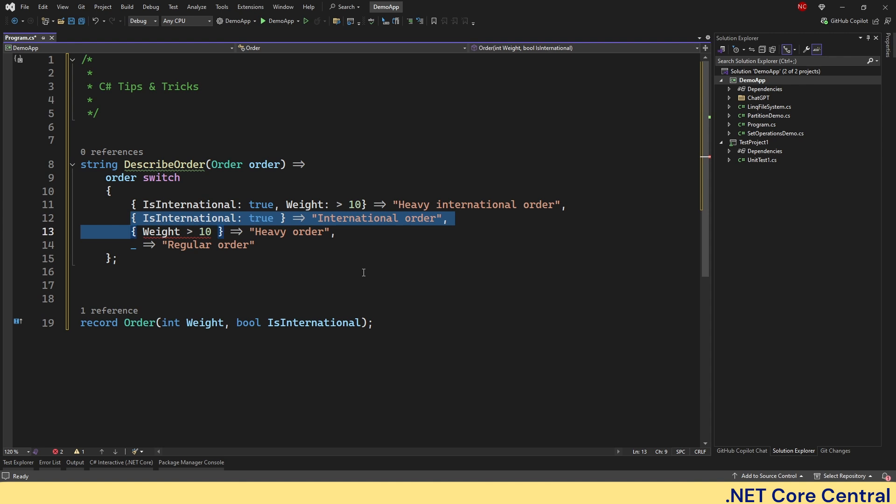
Cut the International and Heavy cases, undo, then clear the demo back to the header.
key("Delete")
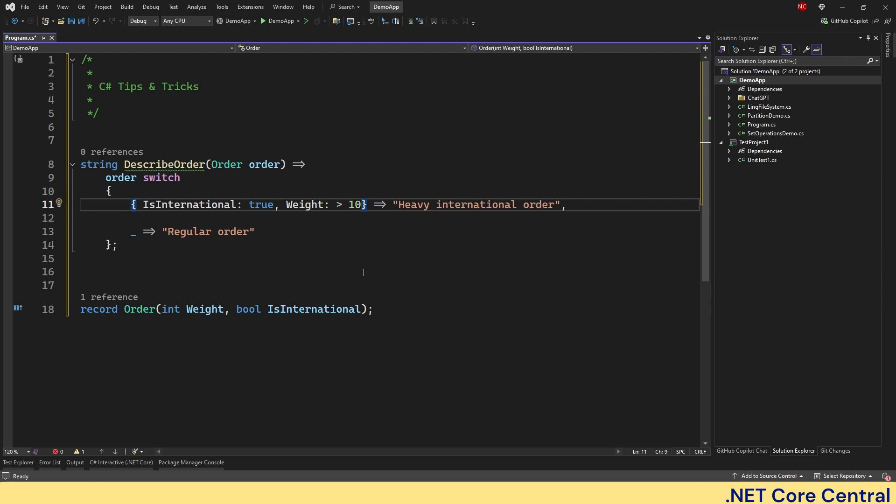
key("Enter")
type("{ IsInternational: true } => \"International order\",")
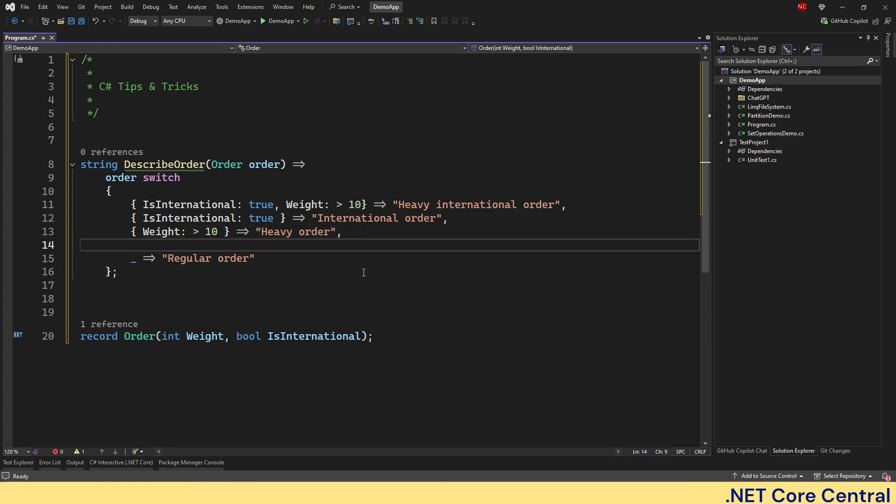
key("Backspace")
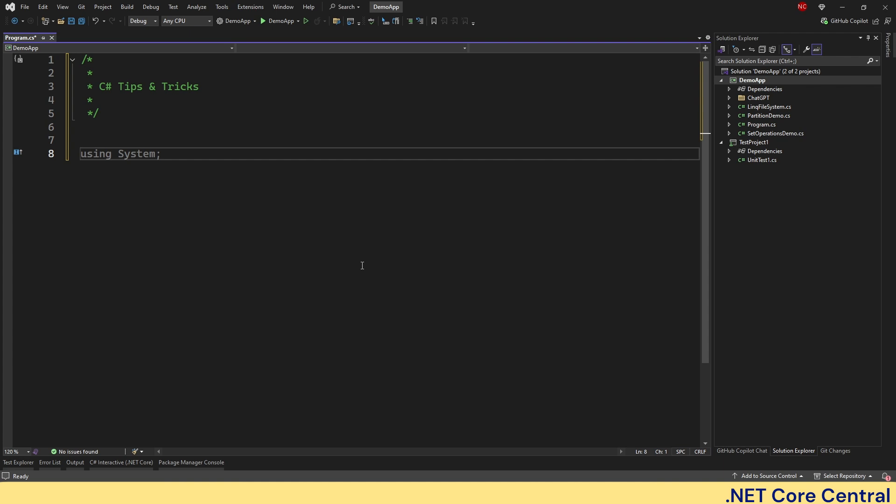
Declare string input = "10" with a // Convert string to int comment.
type("int")
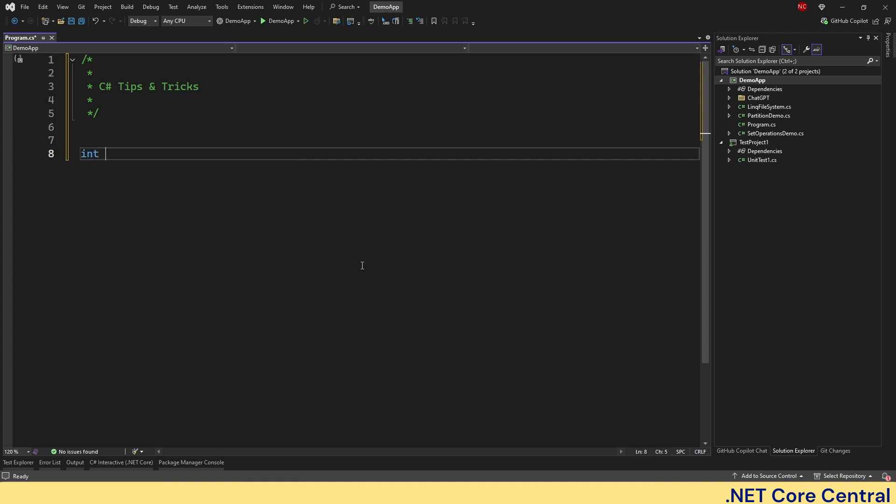
type("input = 0;")
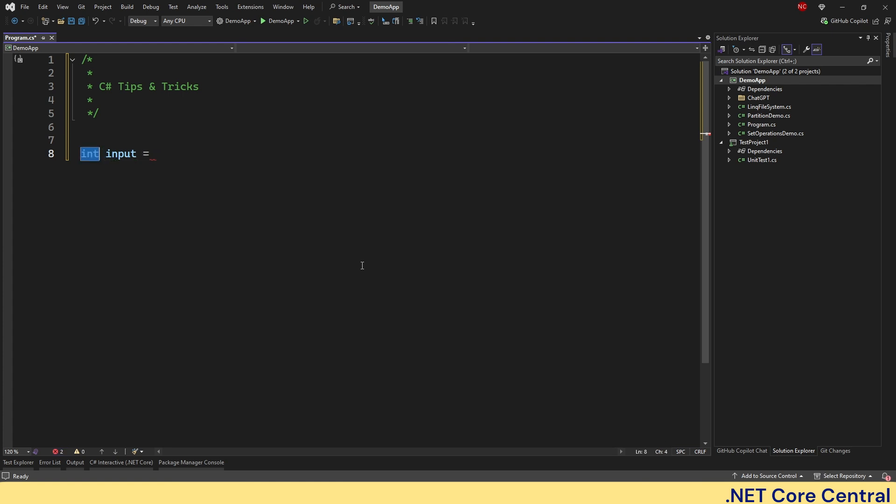
type("string")
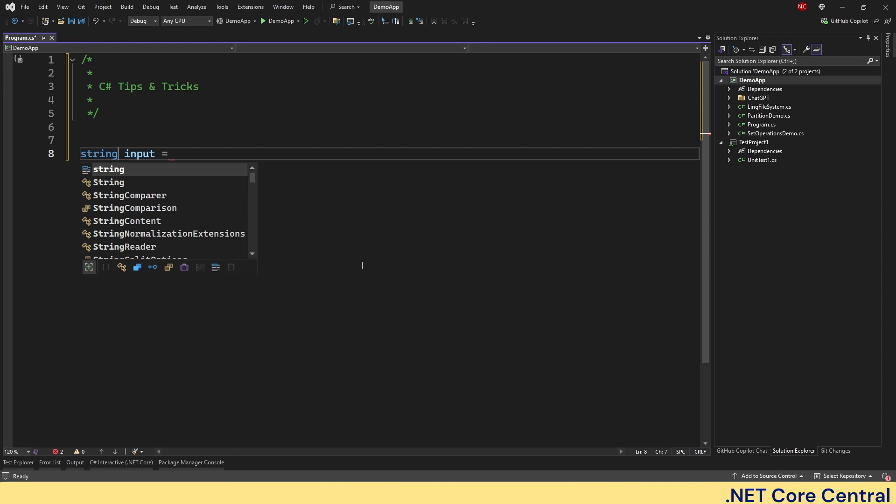
type("\"Hello World!\";")
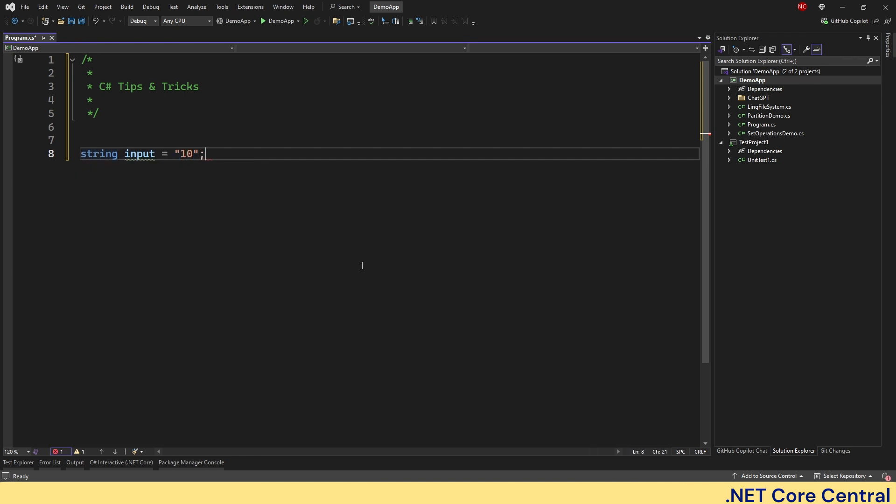
type("// Convert string to int")
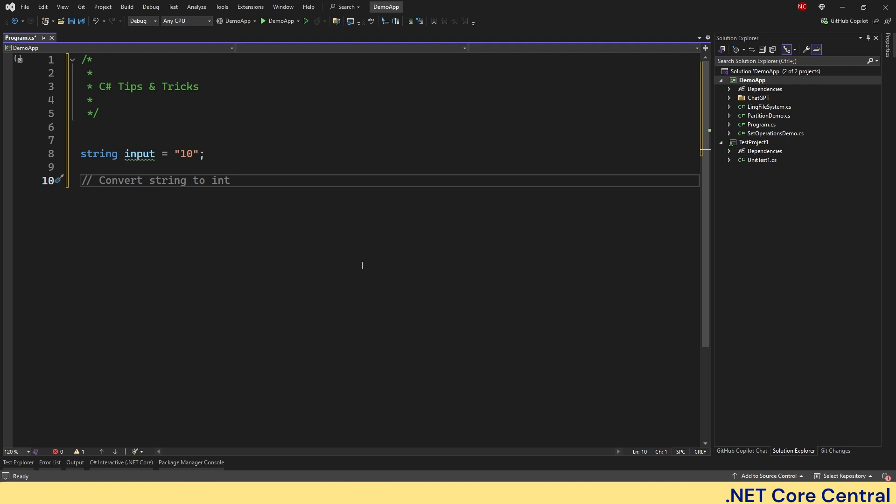
Start int.TryParse(input, out _) discarding the parsed result.
type("int")
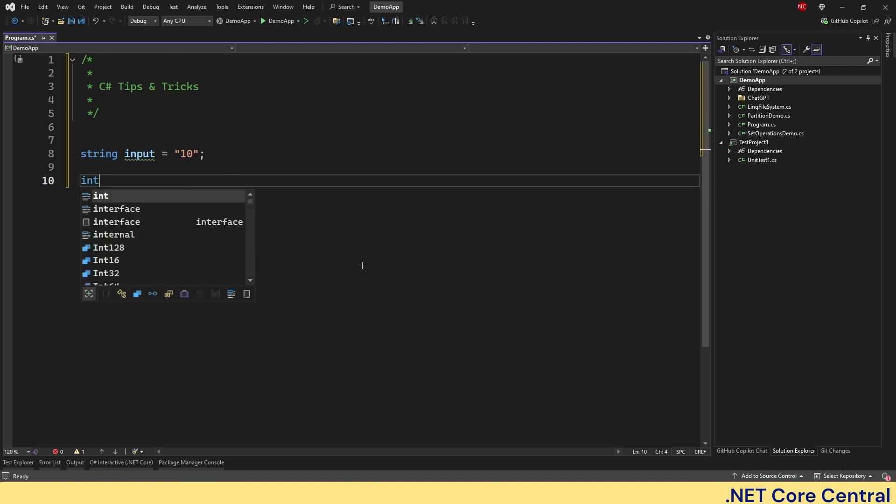
type(".t")
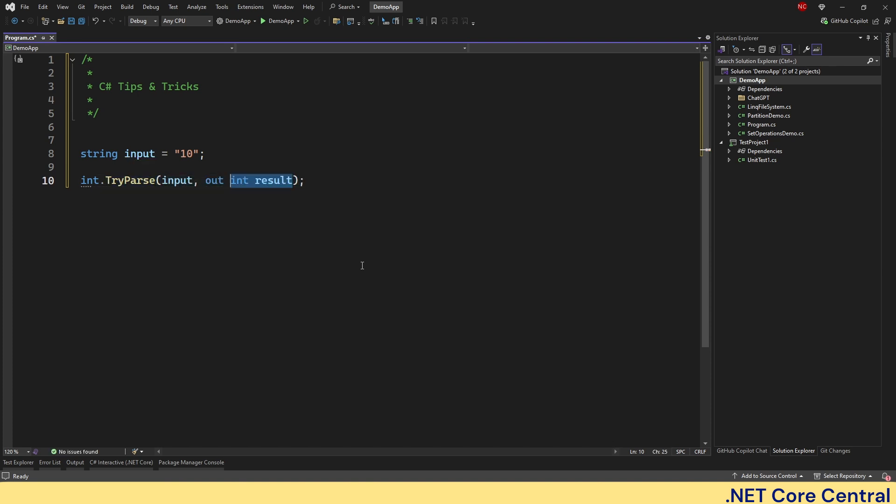
type("_")
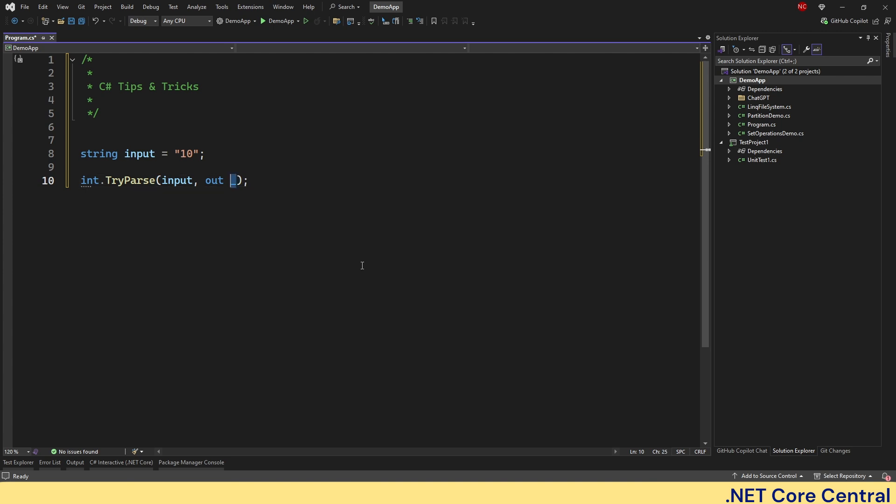
Complete int.TryParse(input, out _) with the underscore discard and review the TryParse call.
type("_")
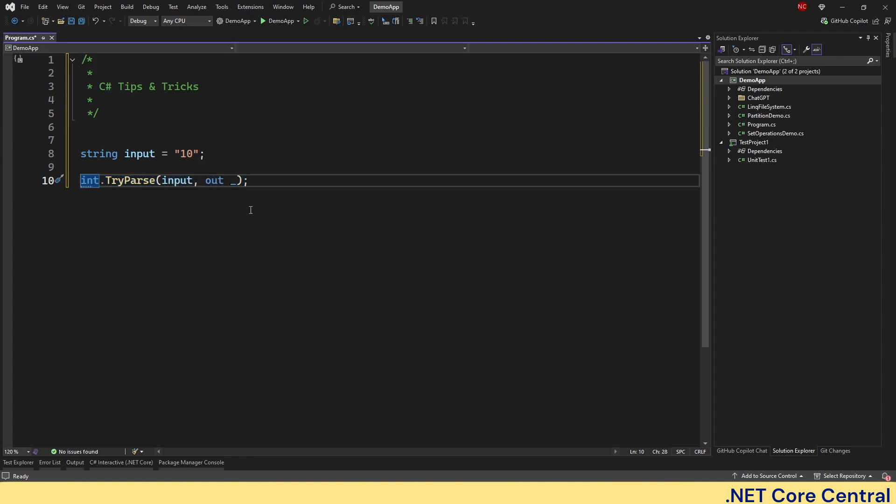
mouse_move(281, 192)
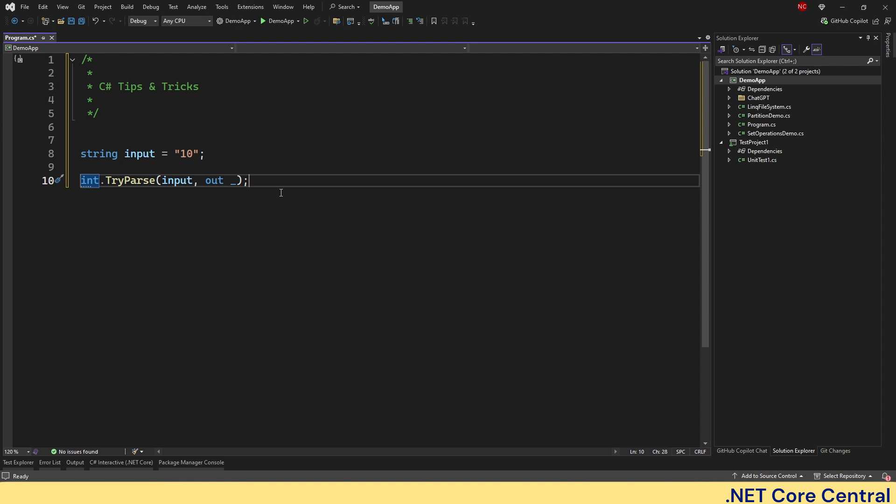
mouse_move(215, 199)
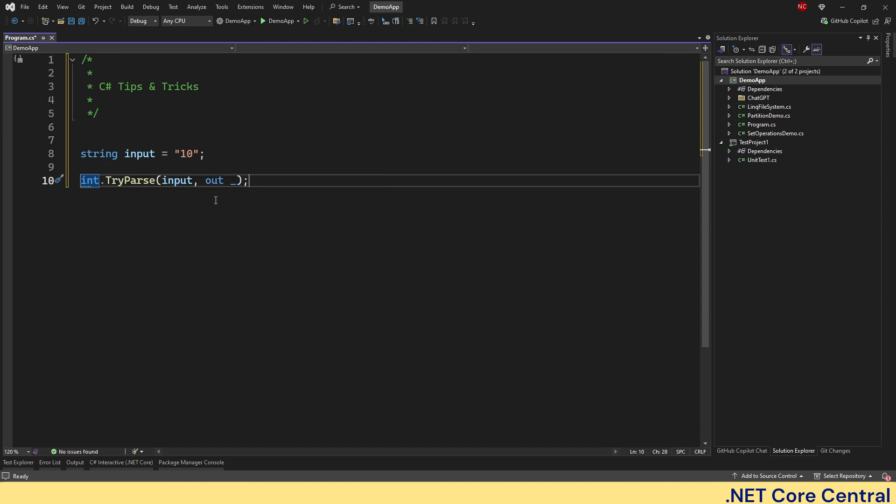
mouse_move(237, 180)
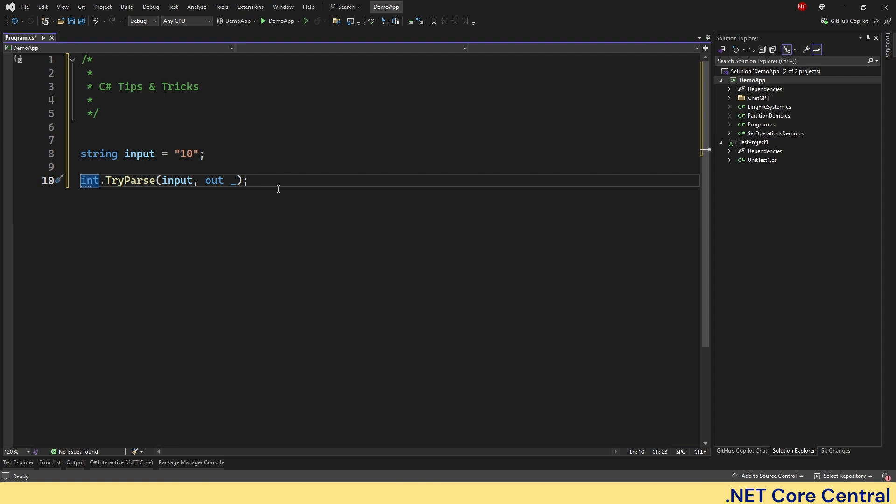
mouse_move(139, 154)
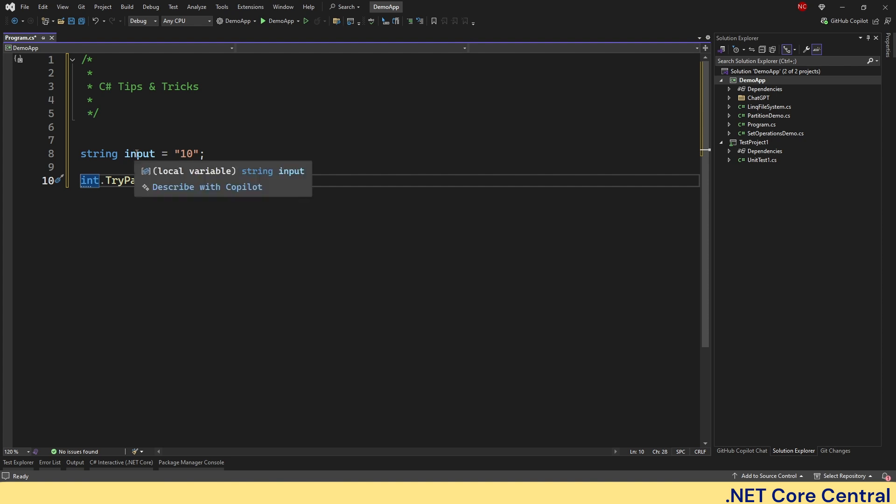
type(".TryParse(input, out _);")
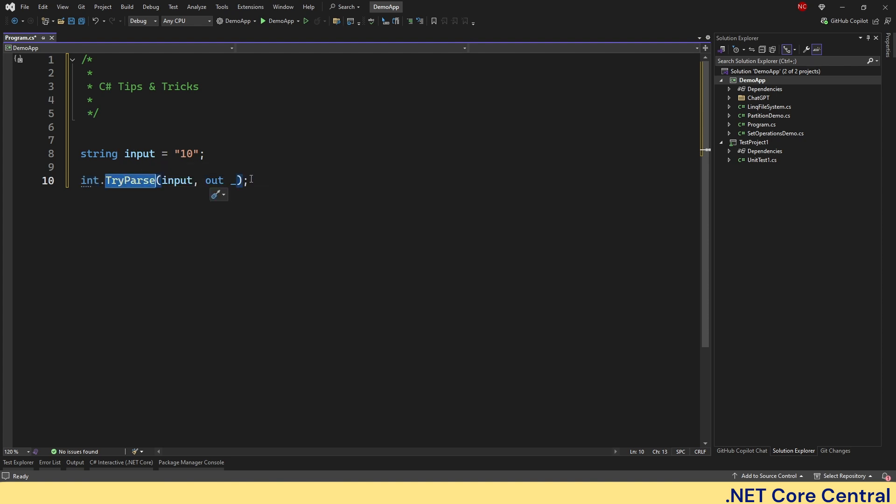
left_click(249, 180)
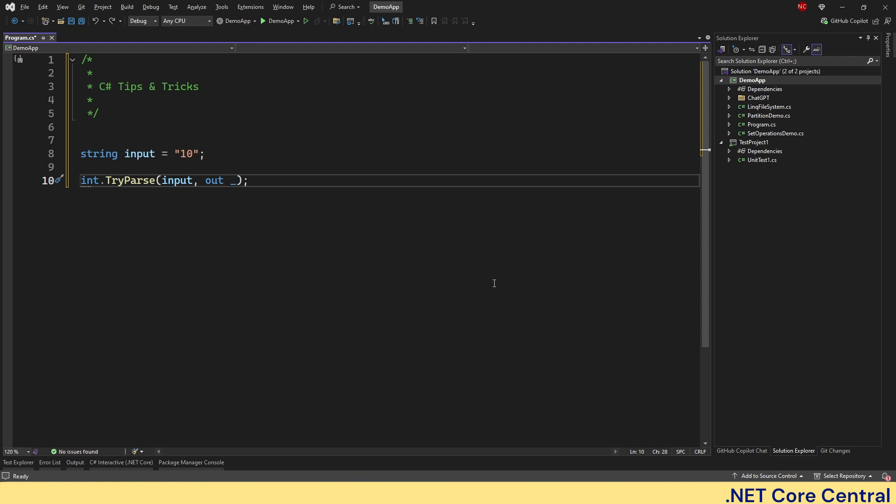
left_click(249, 180)
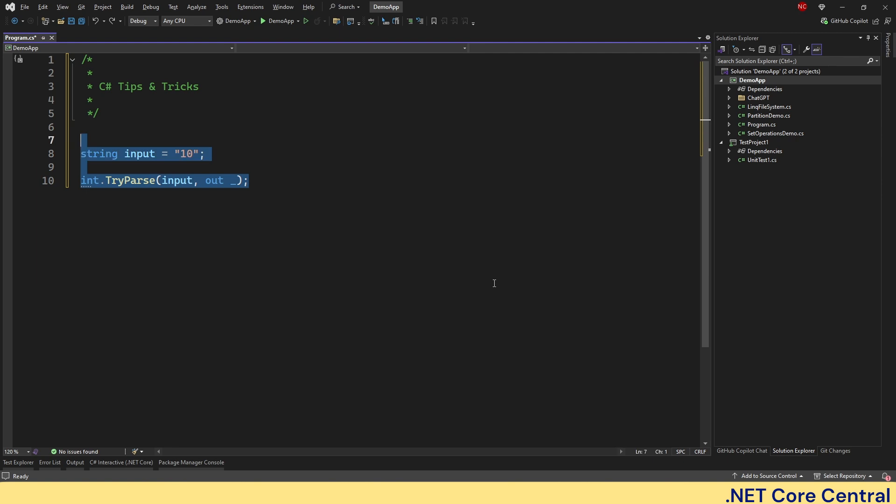
Declare List<string> names with John, Jane, Jack and Jill.
type("using System;")
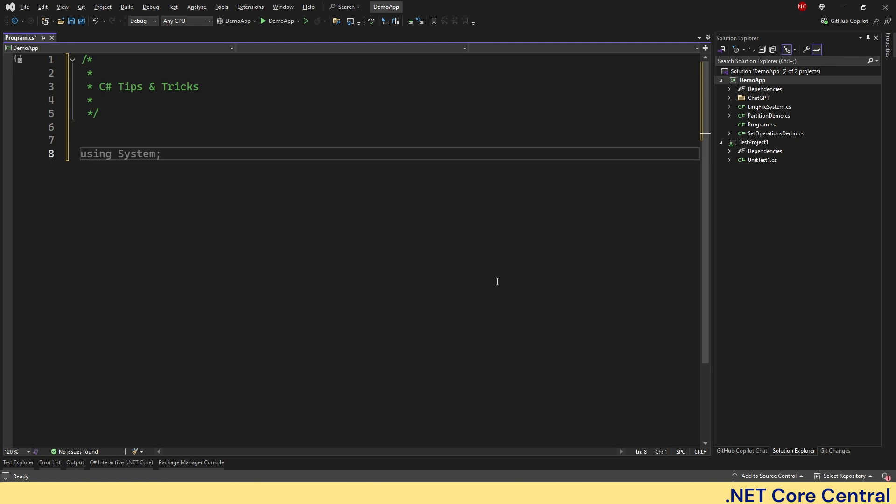
type("List<>")
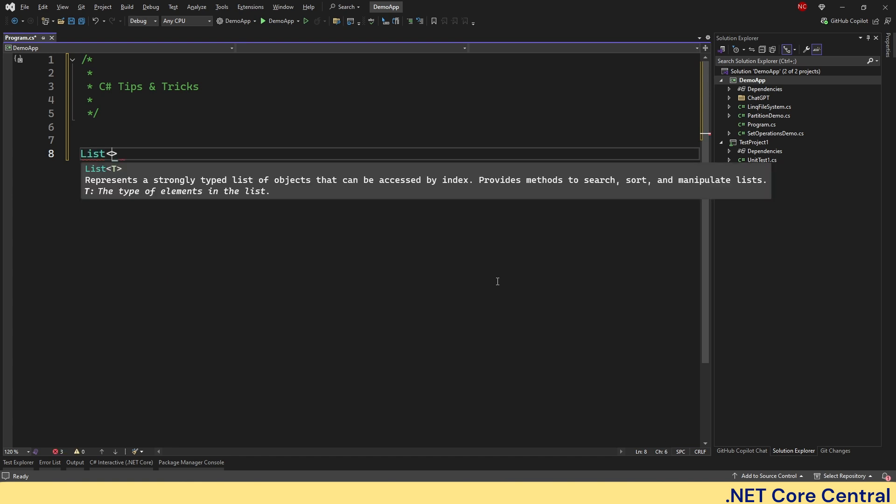
type("string")
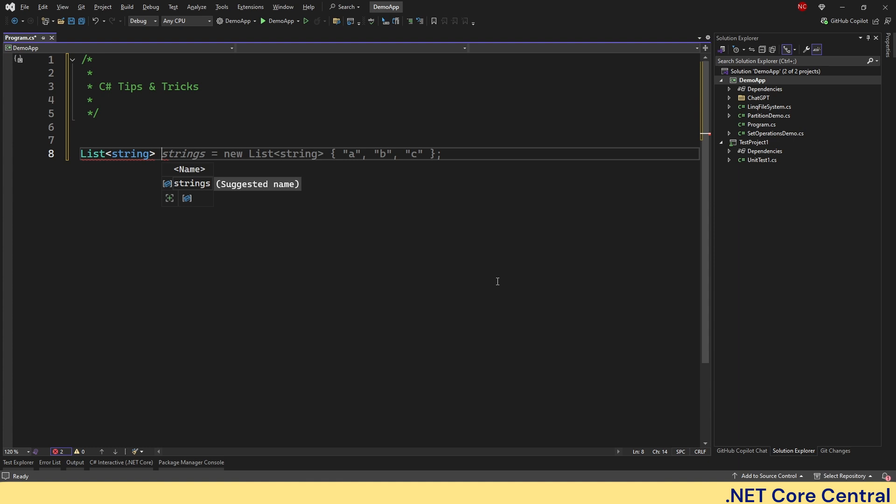
type("na")
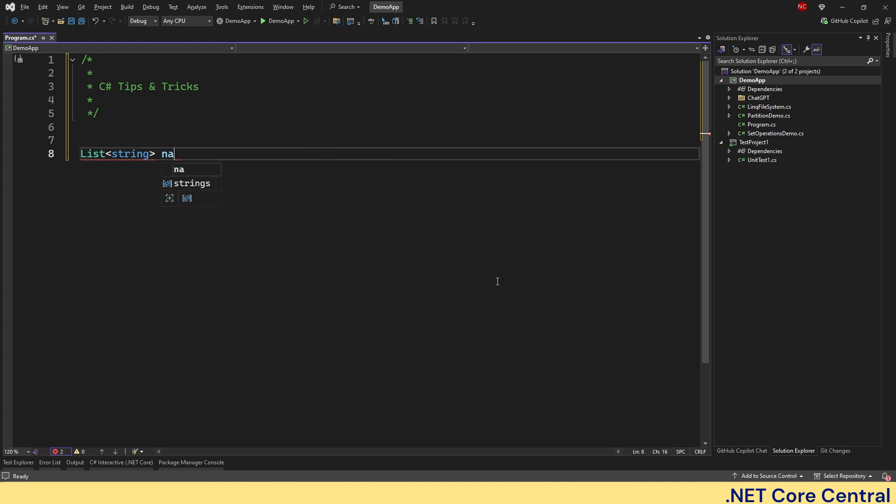
type("mes = new List<string> { \"John\", \"Jane\", \"Jack\", \"Jill\" };")
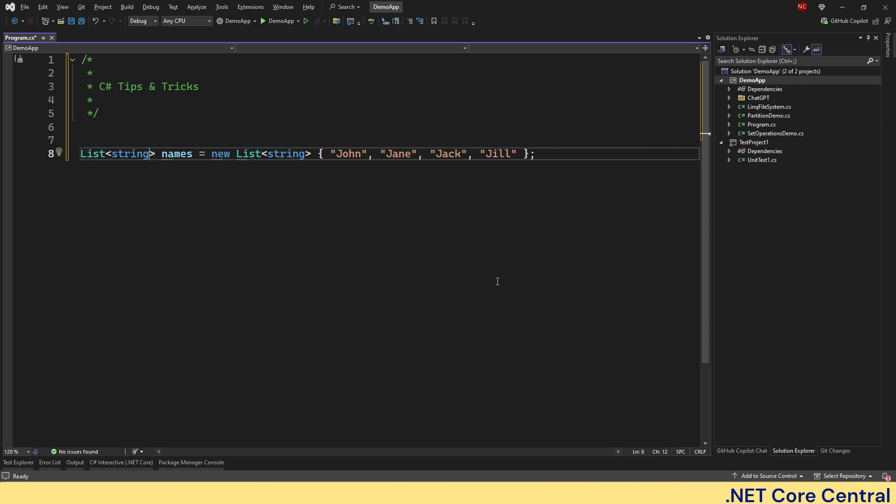
Replace the repeated List<string> after new with target-typed new().
double_click(249, 154)
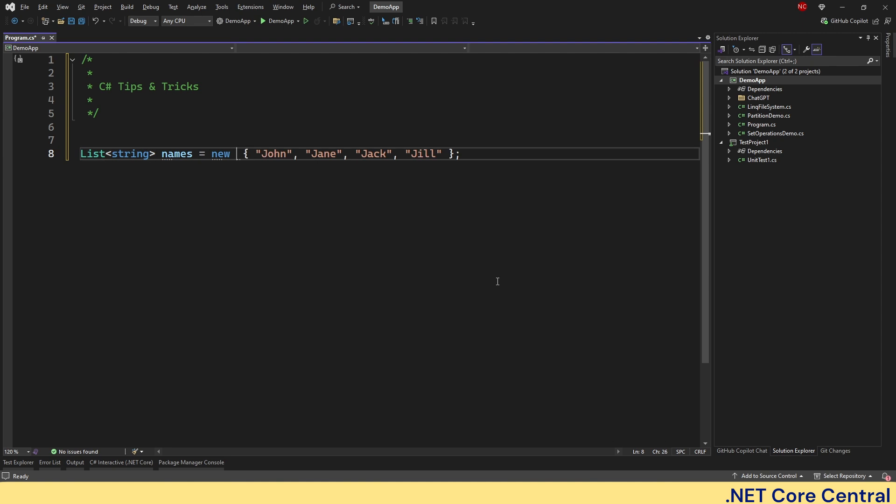
type("()")
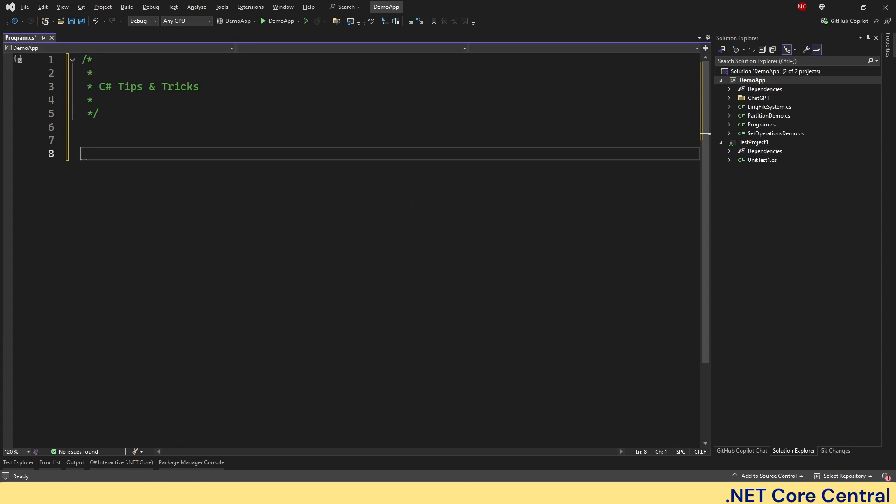
Write int Square(int x) => x * x; and rename x to number.
type("i")
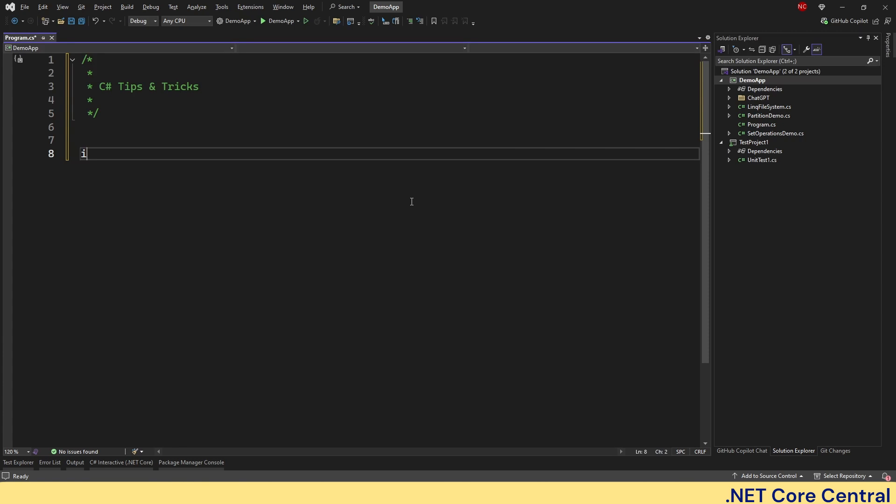
type("nt Sq")
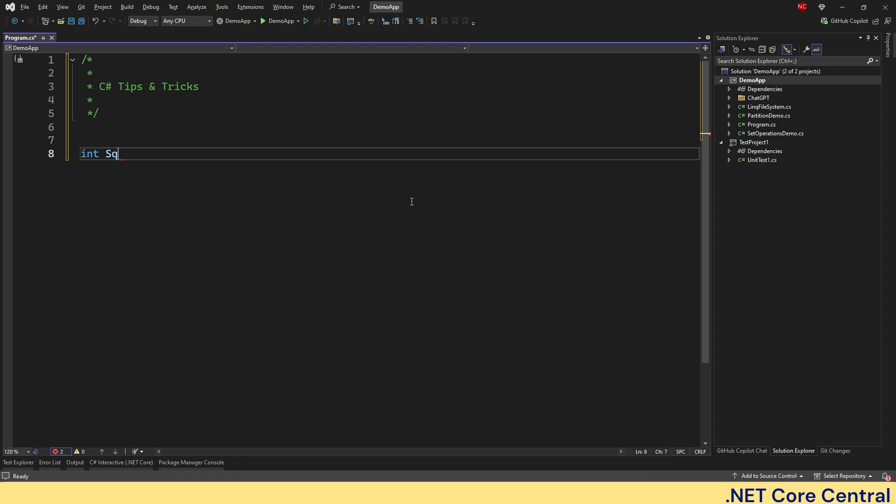
type("uare (int x) => x * x;")
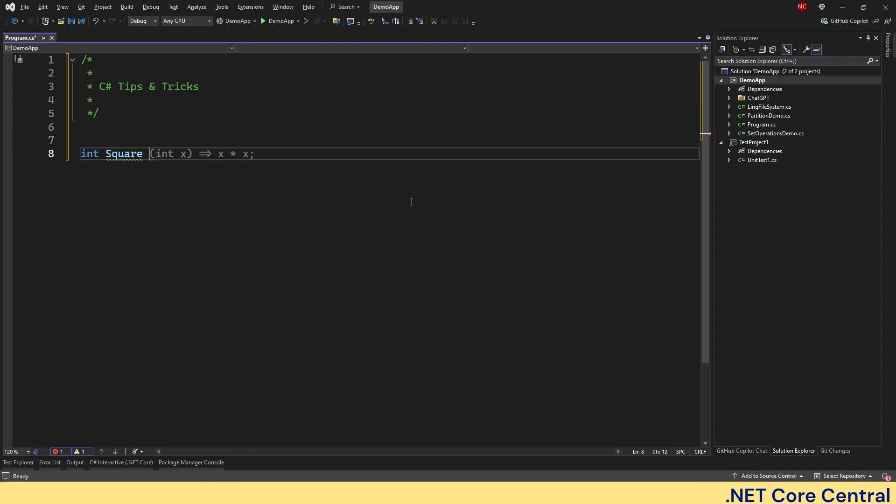
type("number) => number * number;")
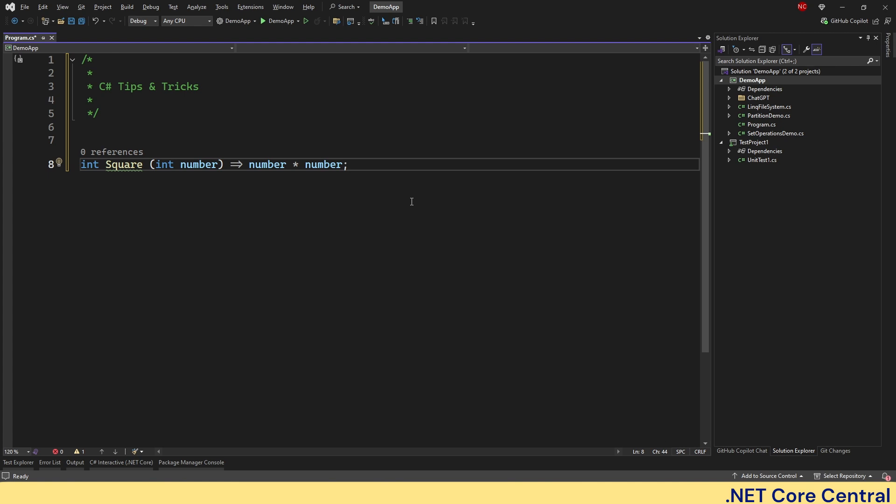
left_click(347, 164)
type("{")
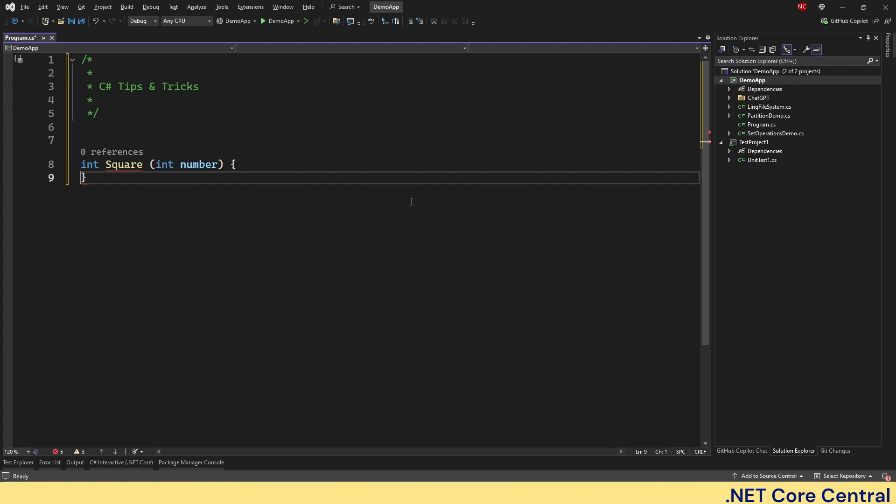
Convert Square to a block body returning number * number, then back to an expression body.
key("Enter")
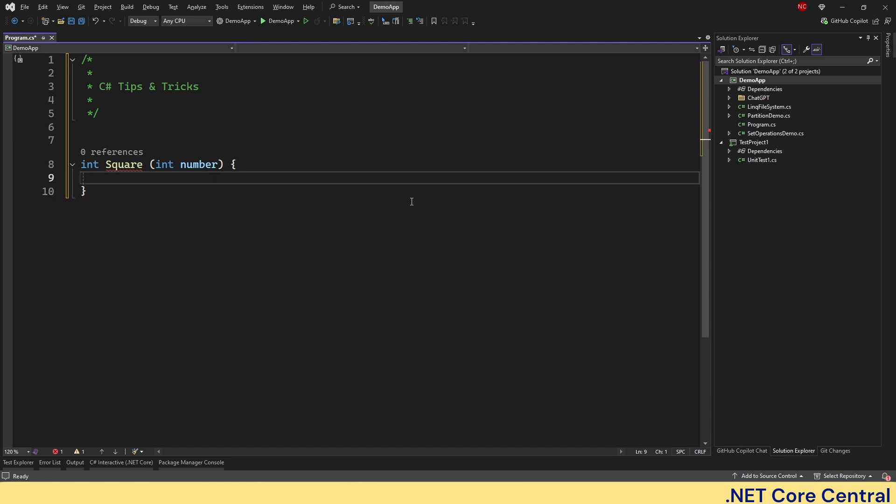
type("return number * number;")
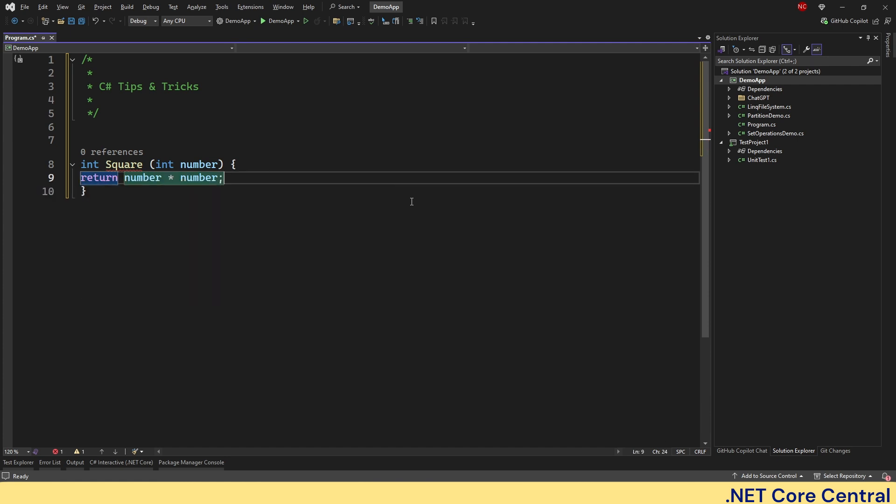
key("Delete")
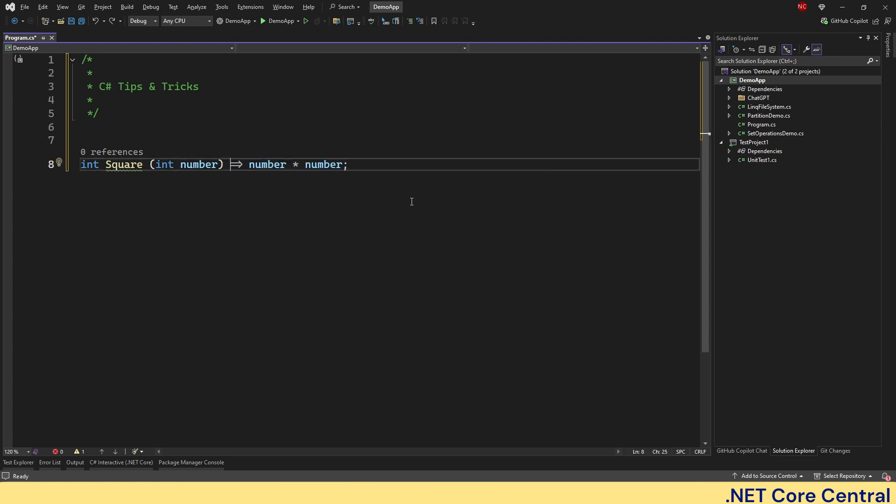
key("Enter")
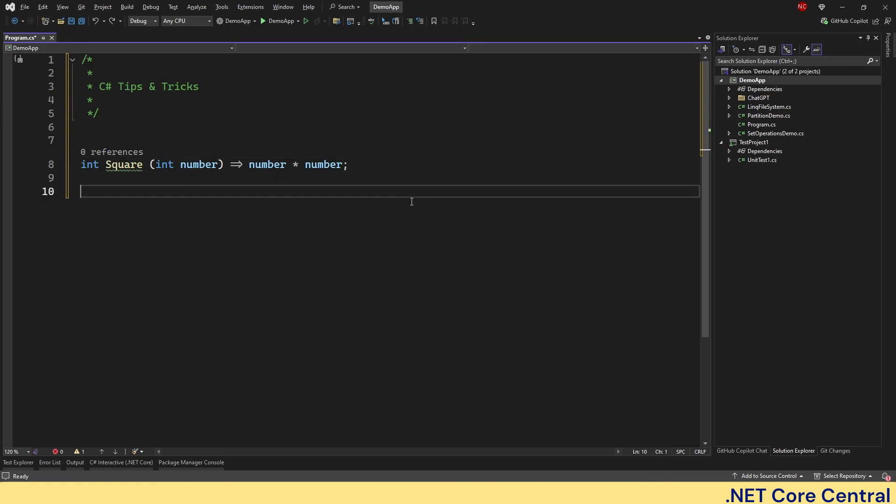
Add string Name { get;set; } = "John Doe"; then delete the Square and Name demo code.
type("string Name")
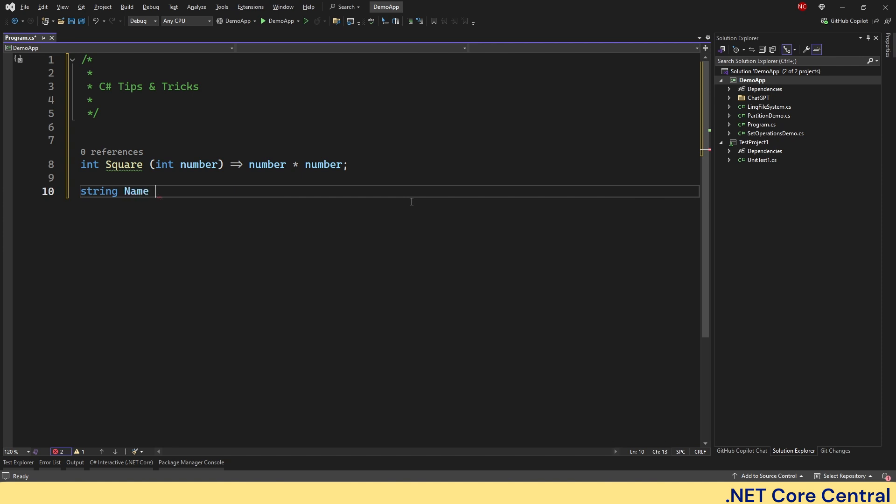
type("{ get;set; } = \"John Doe\";")
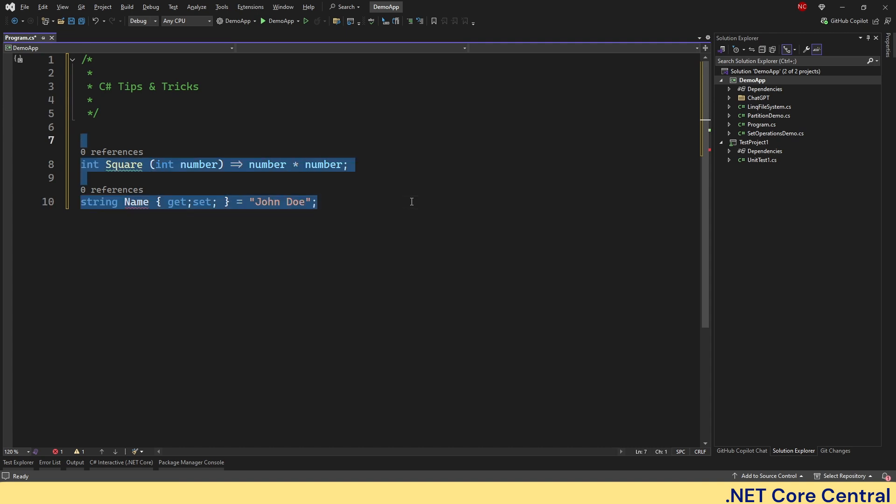
key("Delete")
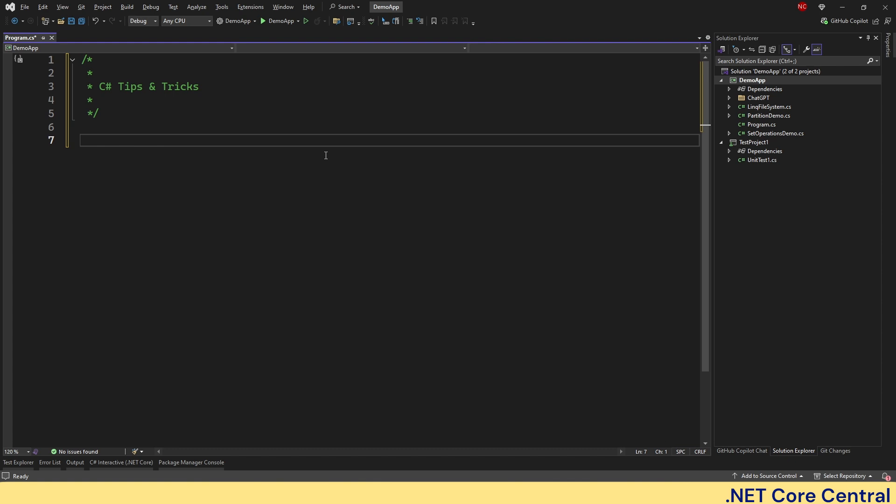
Define a Pesron class with public Name and Age properties.
type("class")
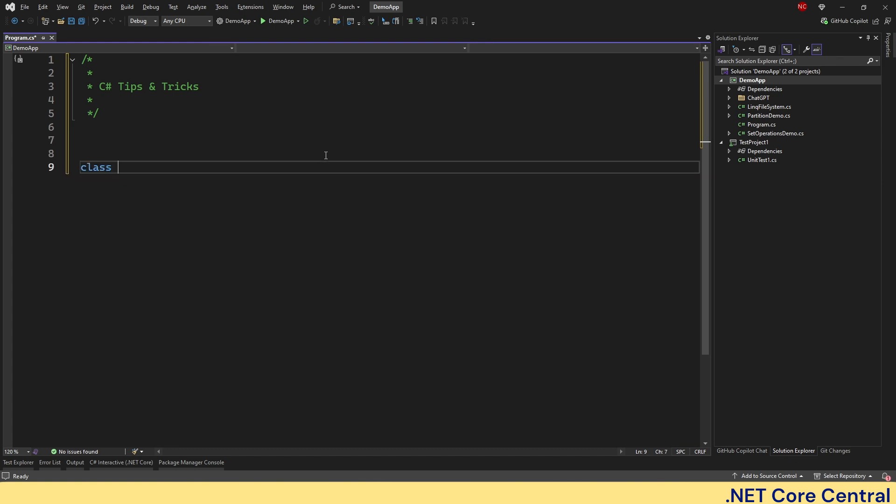
type("My")
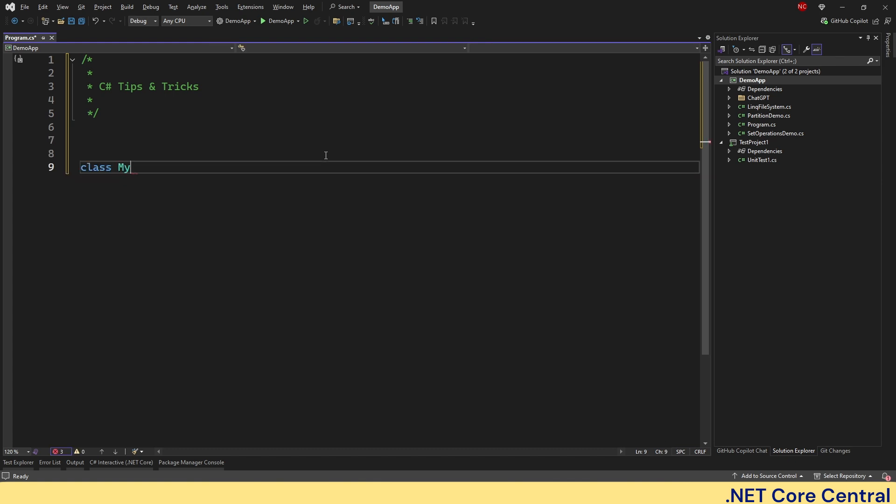
type("Class {")
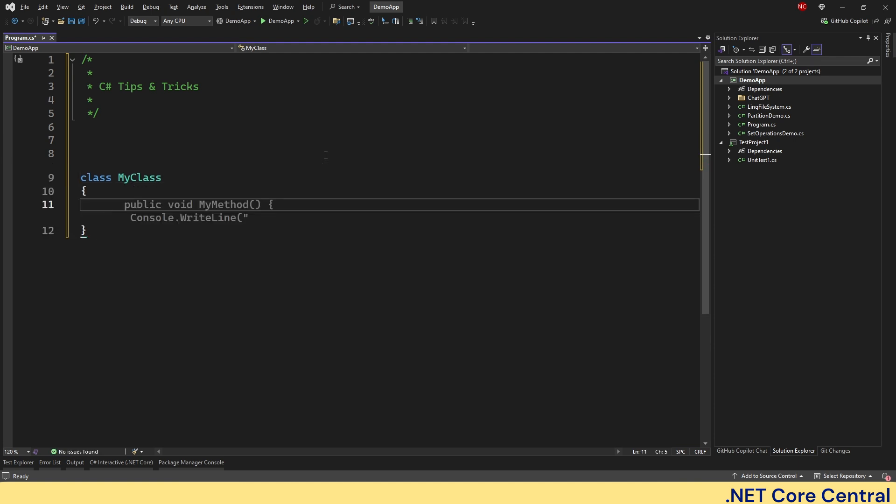
type("public string")
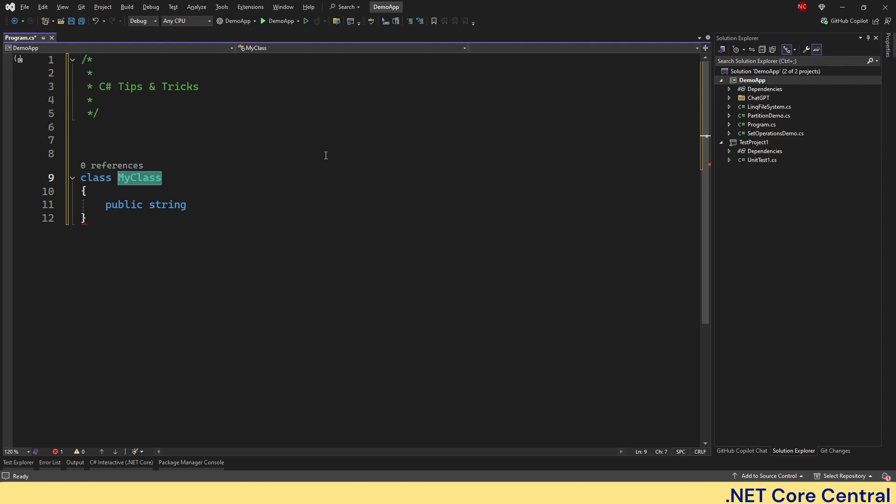
type("Pesron")
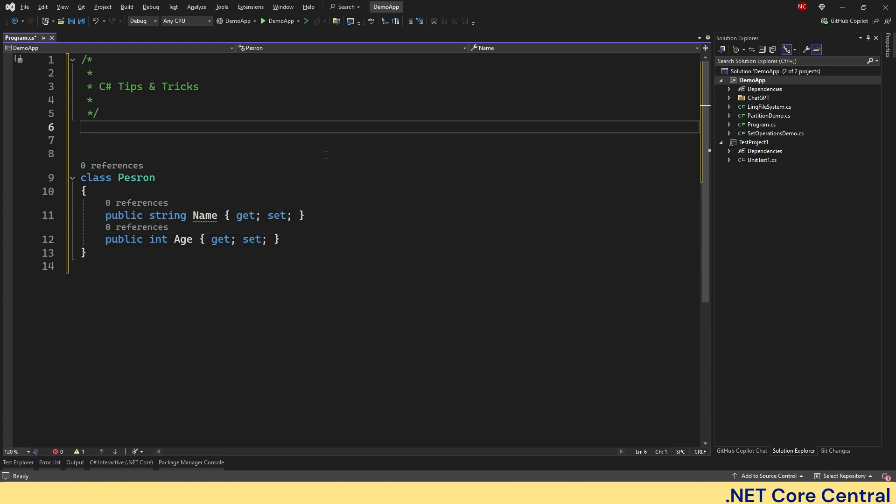
Instantiate var person = new Pesron { Name = "John", Age = 30 } above the class.
type("using System;")
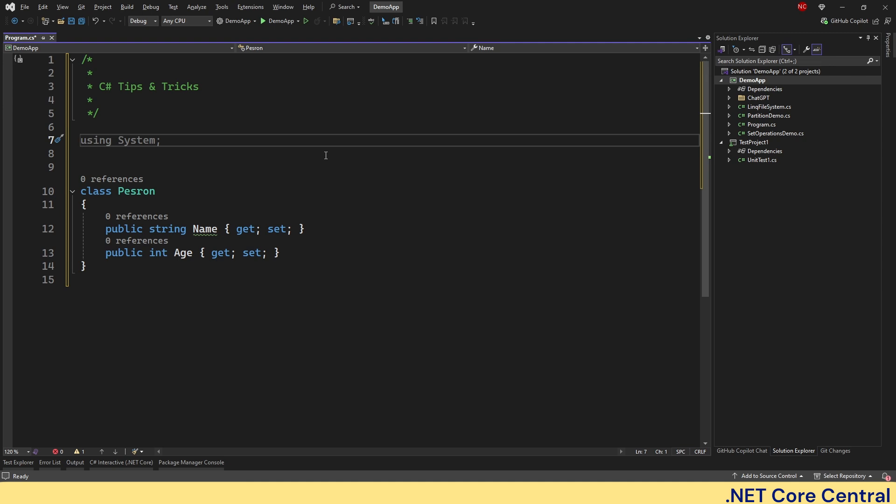
type("var person = new Pesron")
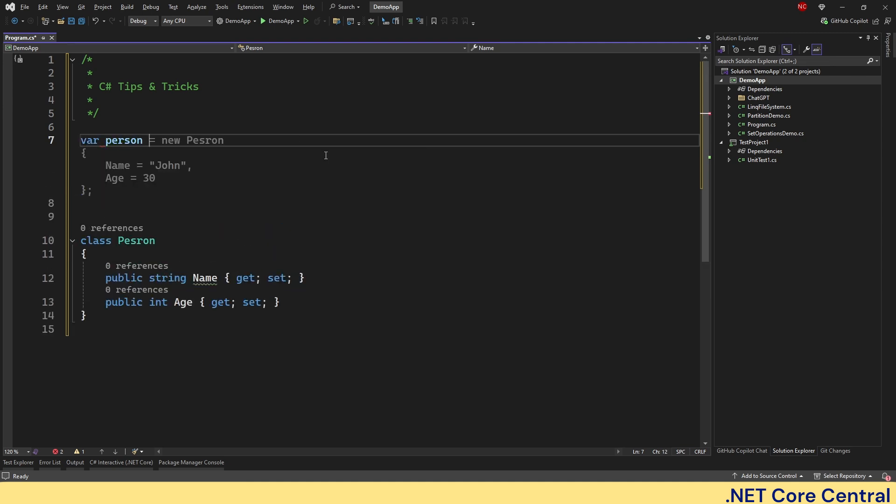
type("new Pesron")
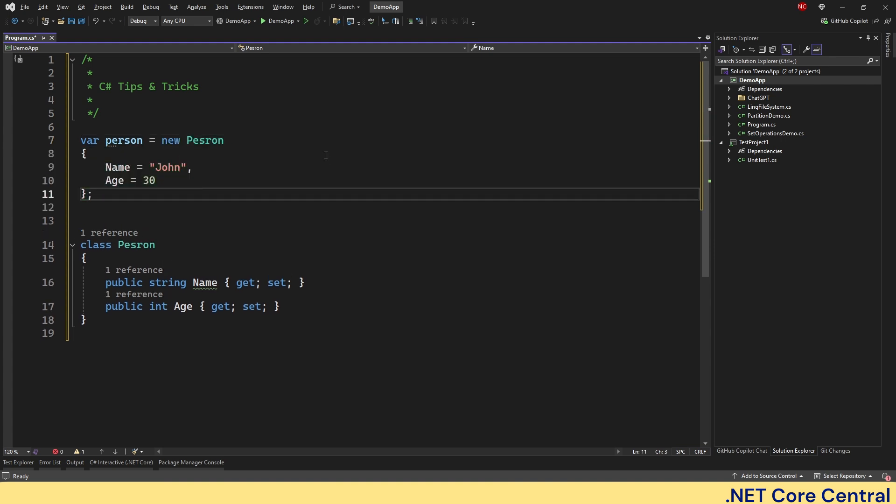
Print person.Name and declare var name = person.Name.
type("Console.WriteLine(person.Name);")
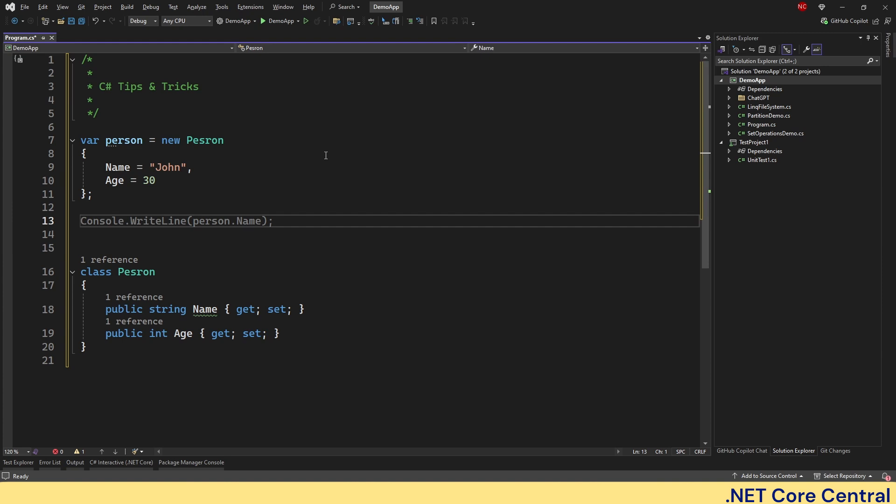
type("var")
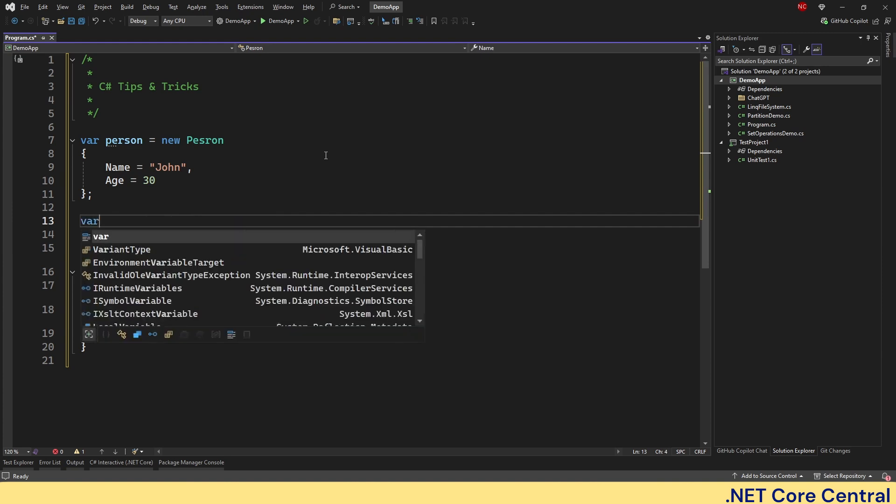
type("name")
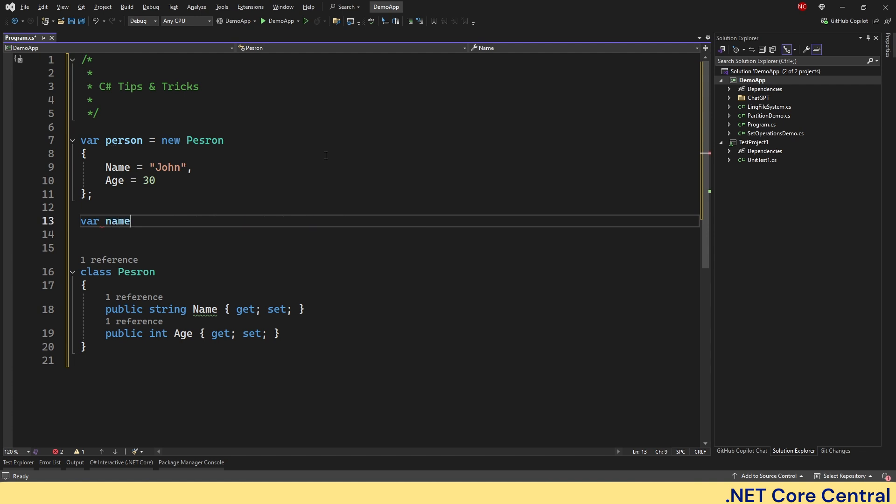
type("= person.Name;")
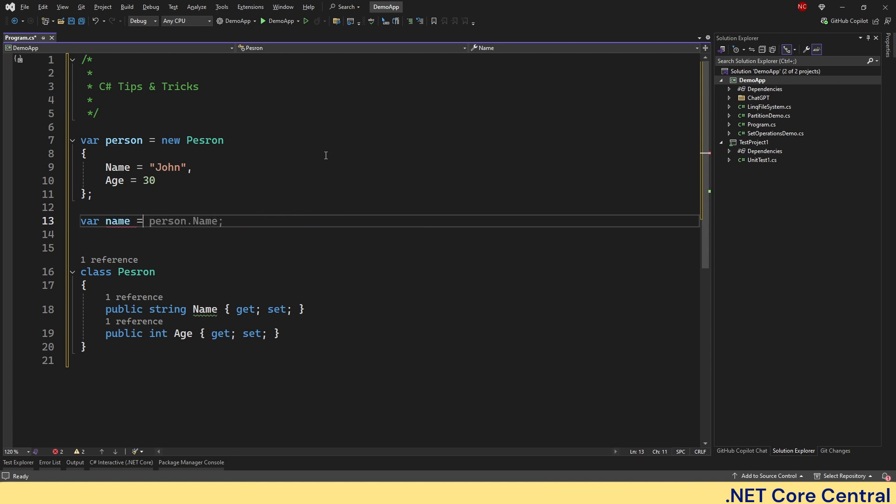
Rewrite it as var name = person?.Name ?? "Fallback name";.
type("person")
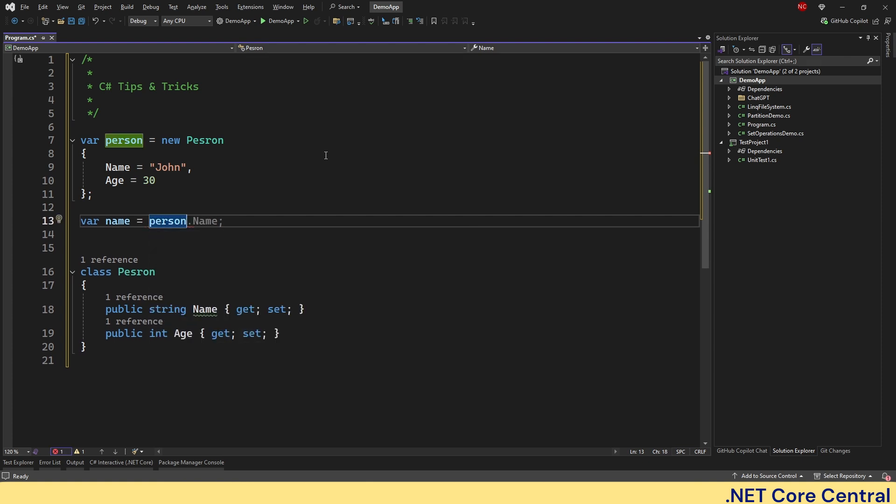
type("?")
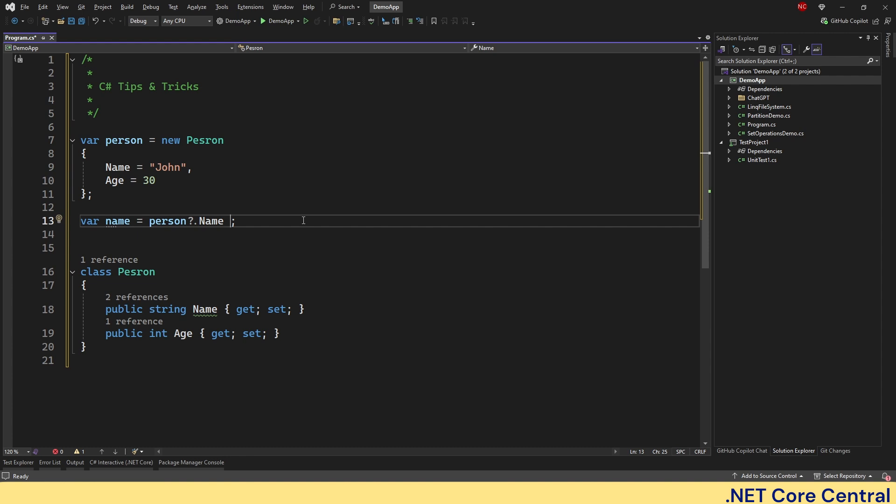
type("?? \"\"")
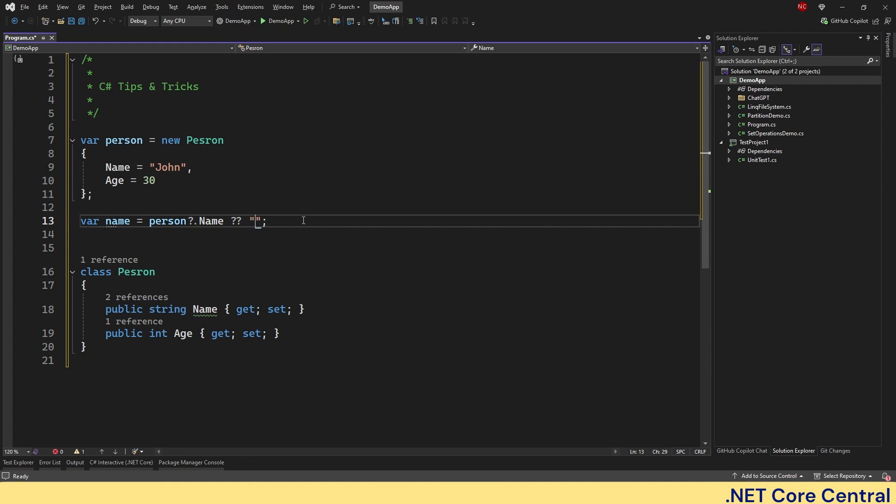
type("Fall")
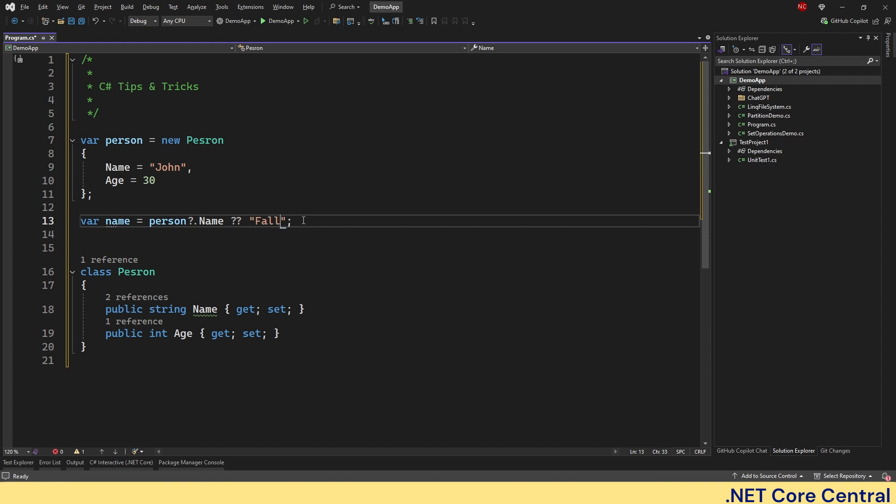
type("back name")
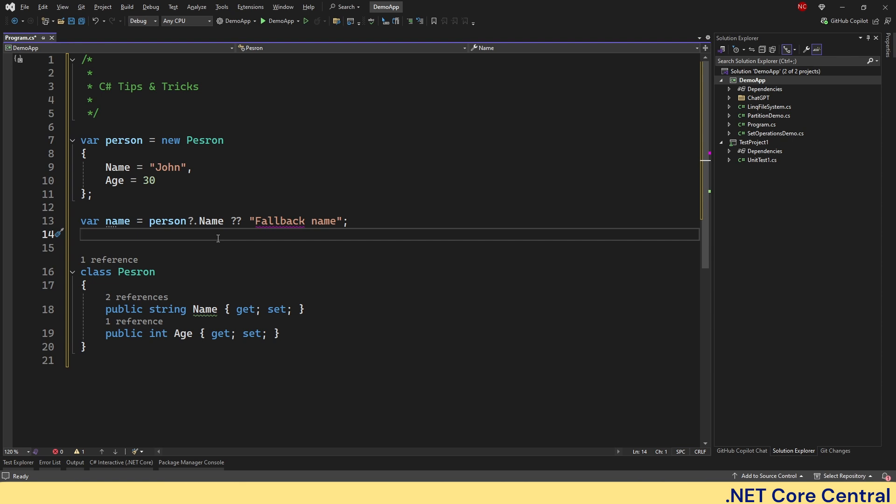
mouse_move(324, 212)
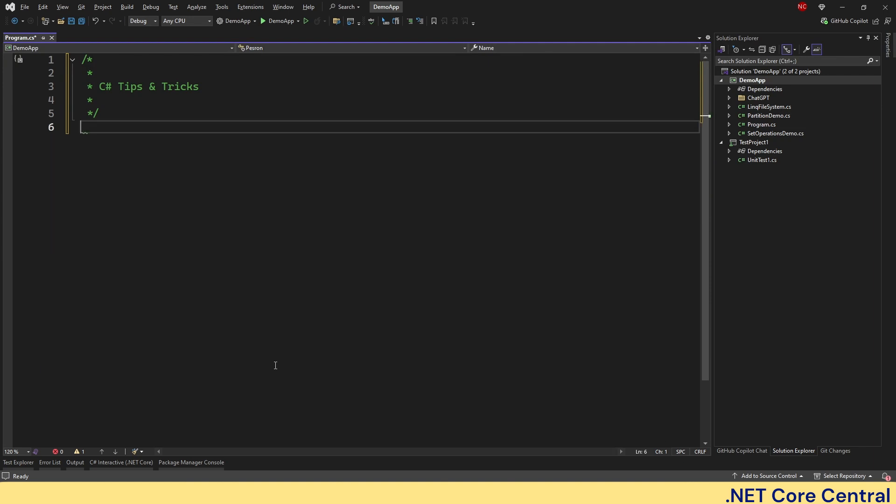
type("using System;")
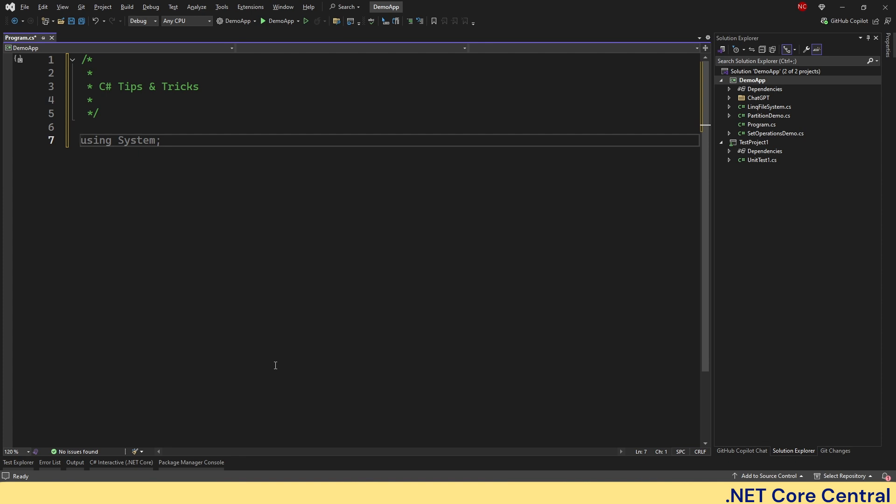
type("void")
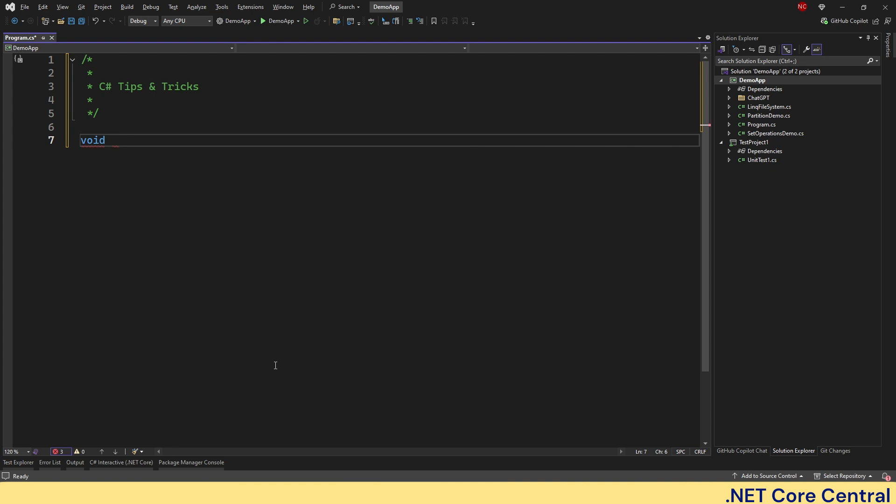
type("Process")
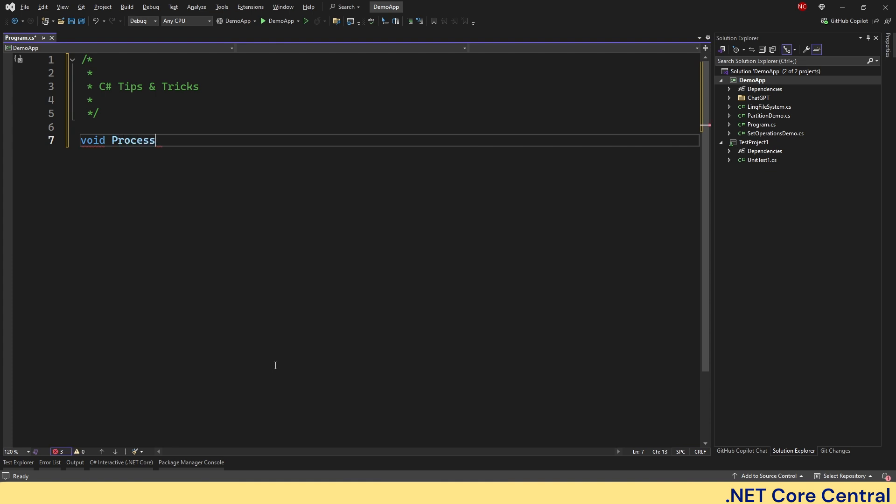
type("Data()")
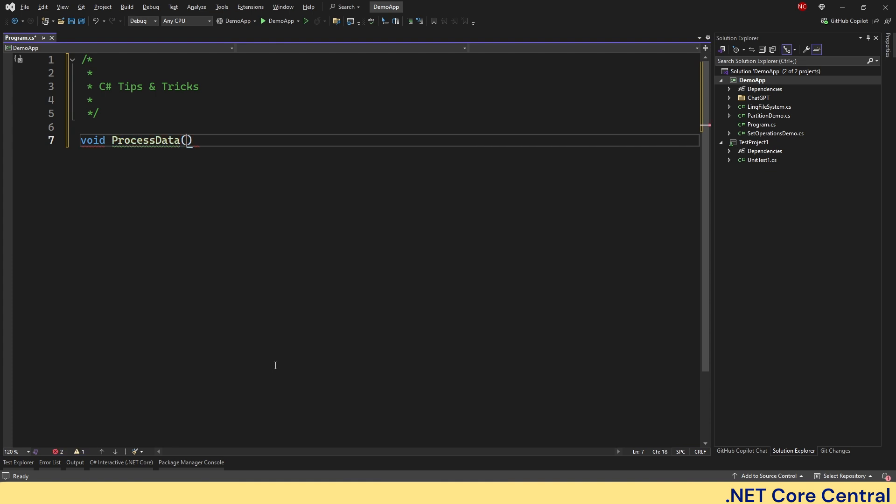
type("List<int>")
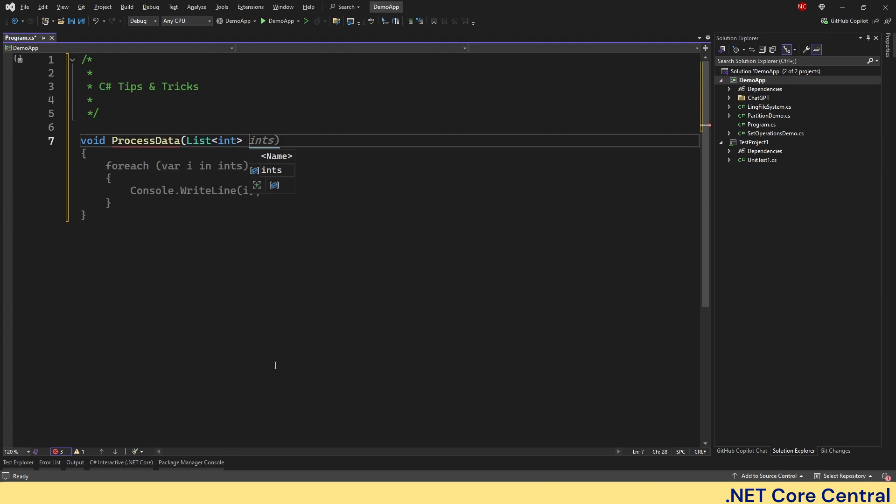
type("data)")
type("int s")
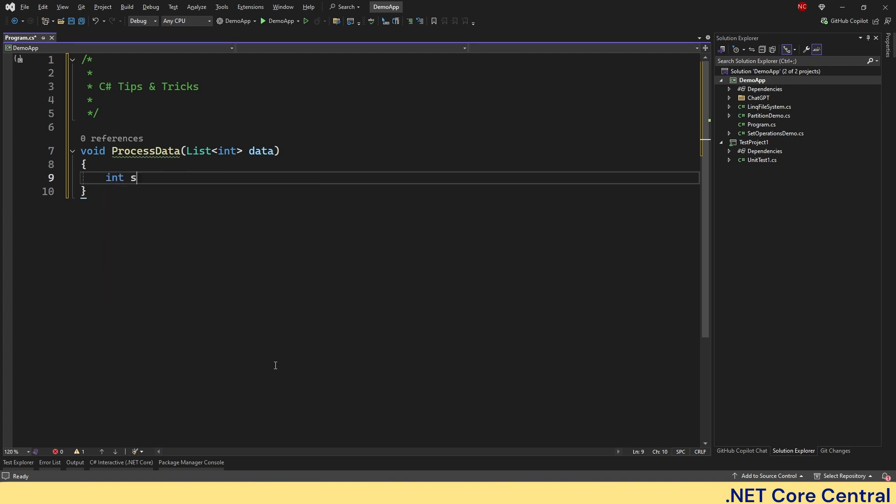
type("um = 0;")
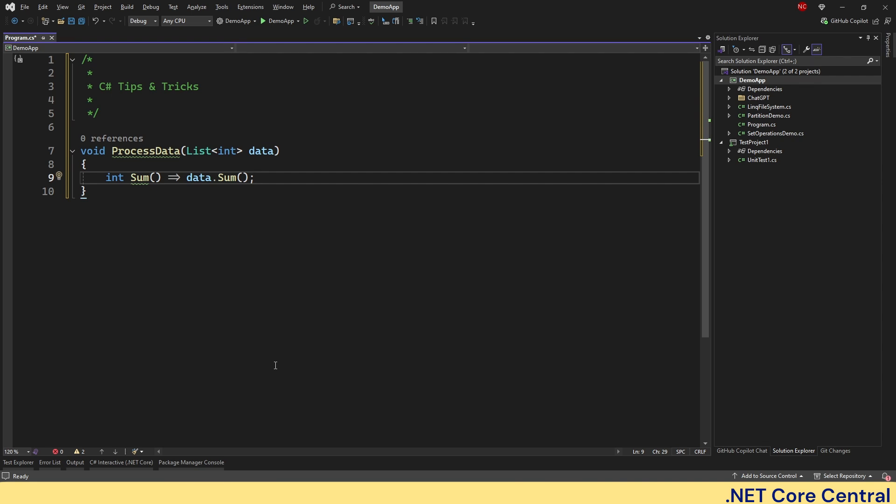
type("int Average() => data.Average();")
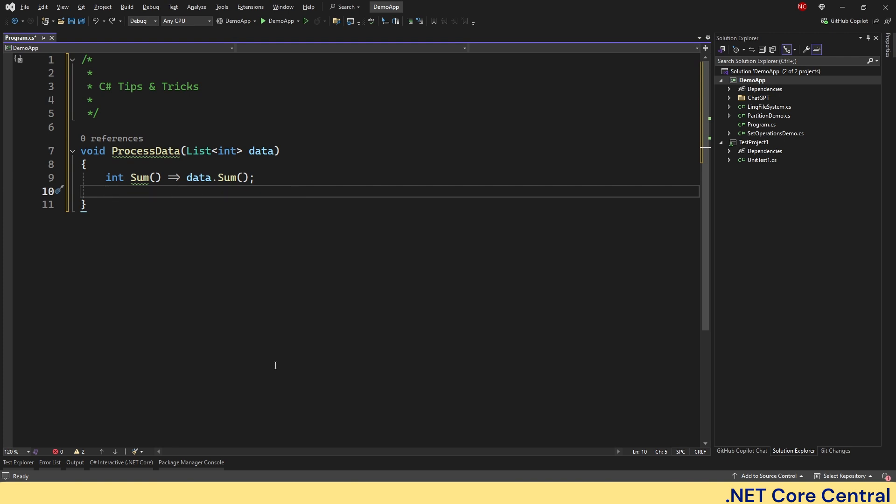
type("Console.WriteLine(Sum());")
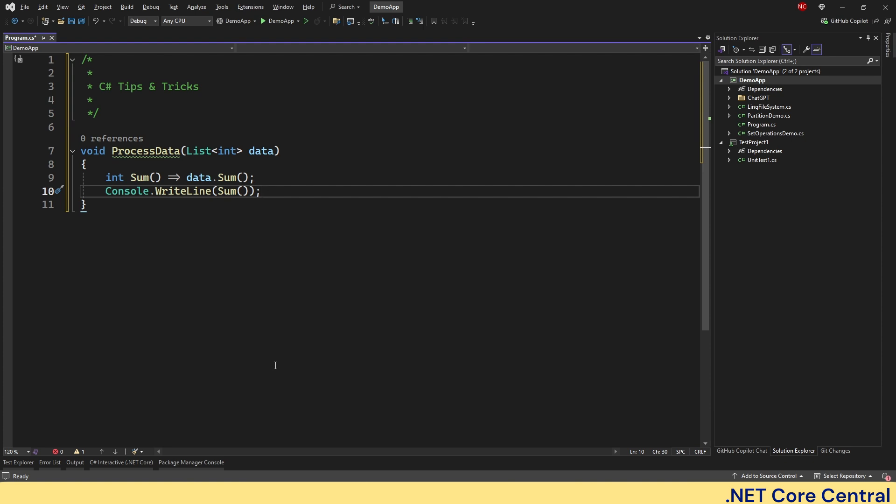
left_click(261, 190)
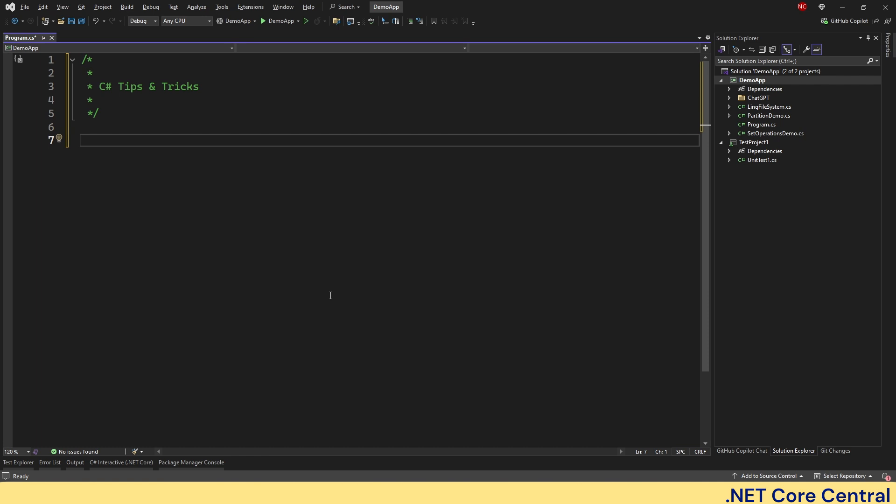
Declare double price = 10.5364 after a using System directive.
type("using System;")
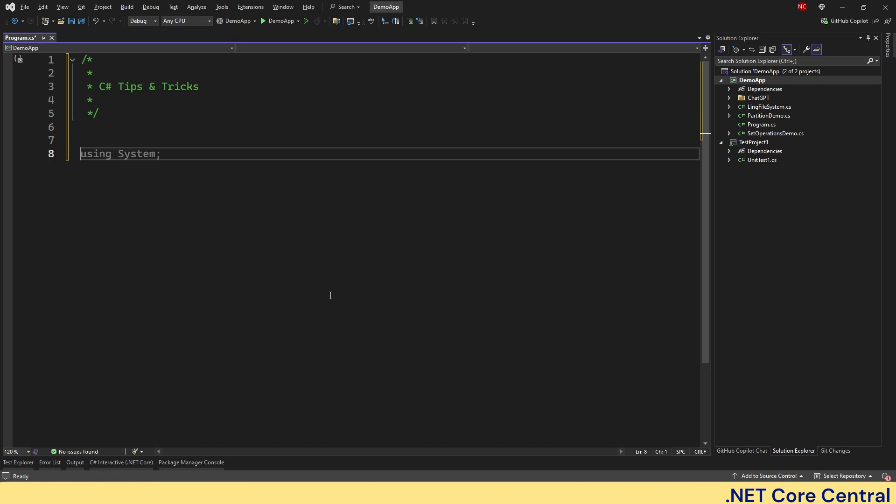
type("double d = 123.456;")
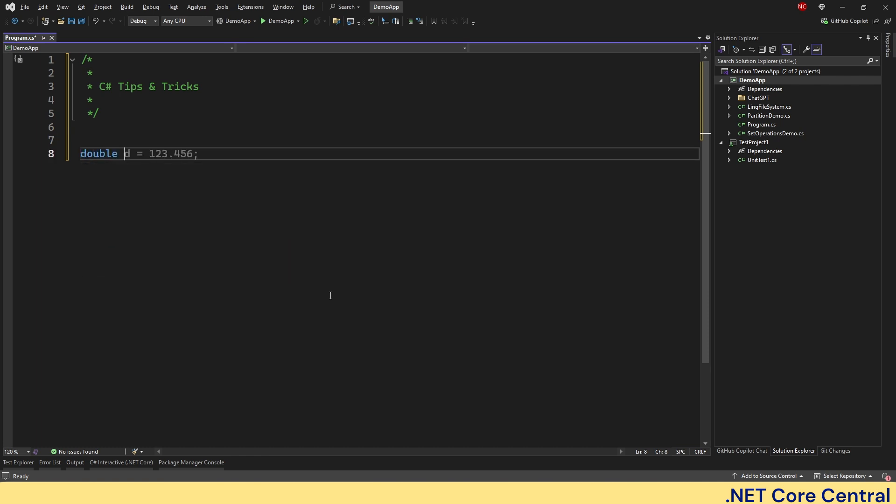
type("pr")
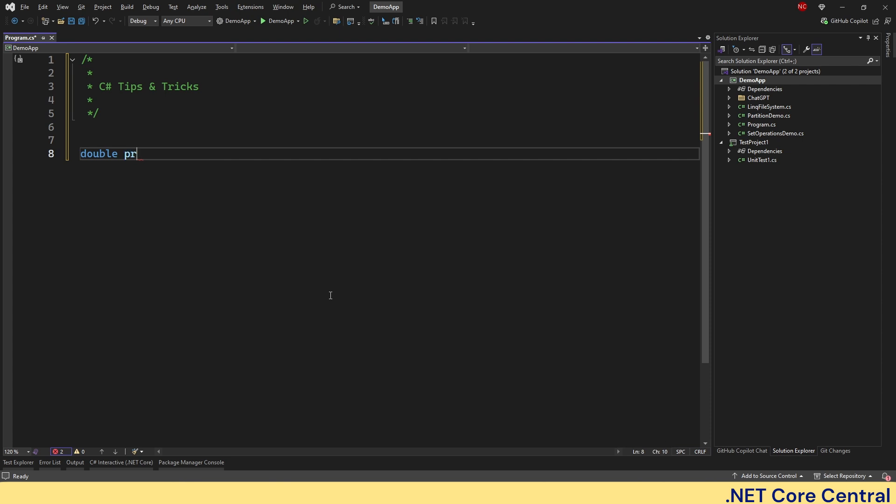
type("ice = 10.5;")
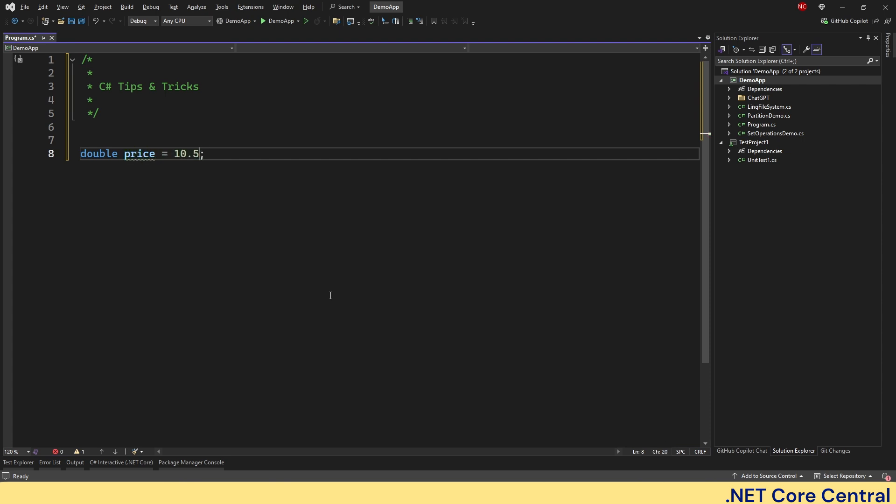
type("364")
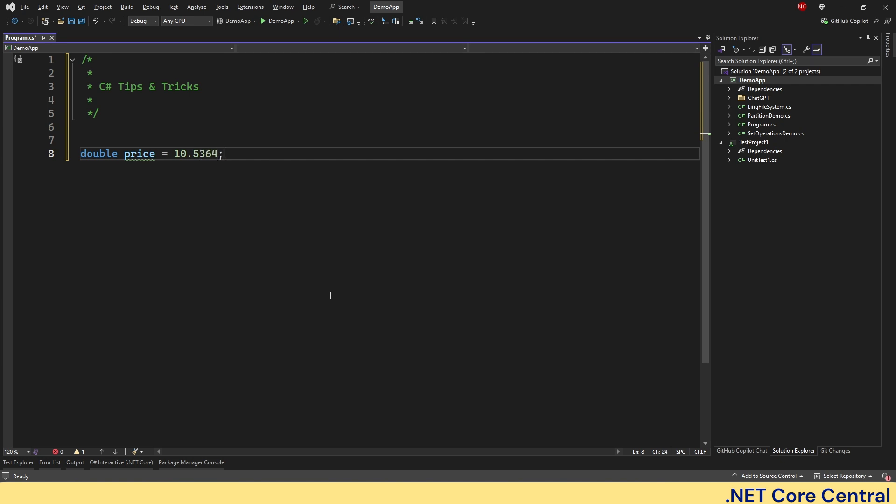
Print the price as interpolated $"Price: {price:0.00}" with the comment Price: 10.54.
type("Console.WriteLine(price.ToString(\"C\")); // $10.54")
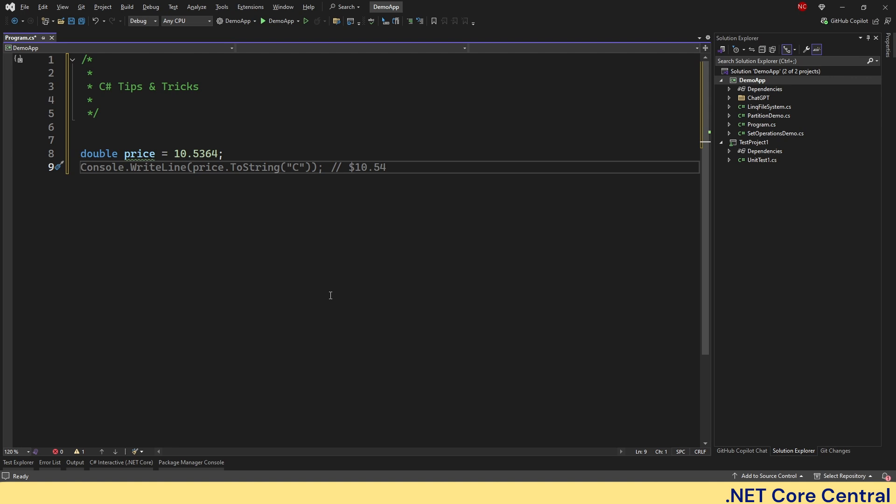
left_click(83, 167)
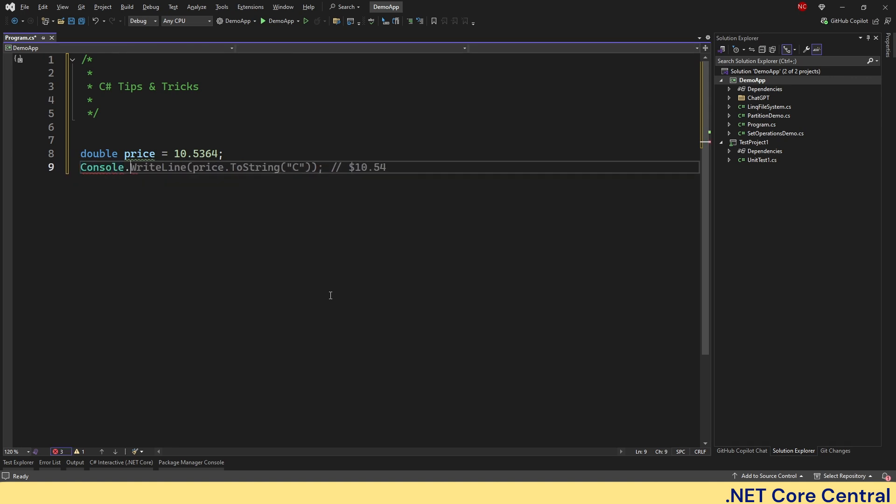
double_click(156, 167)
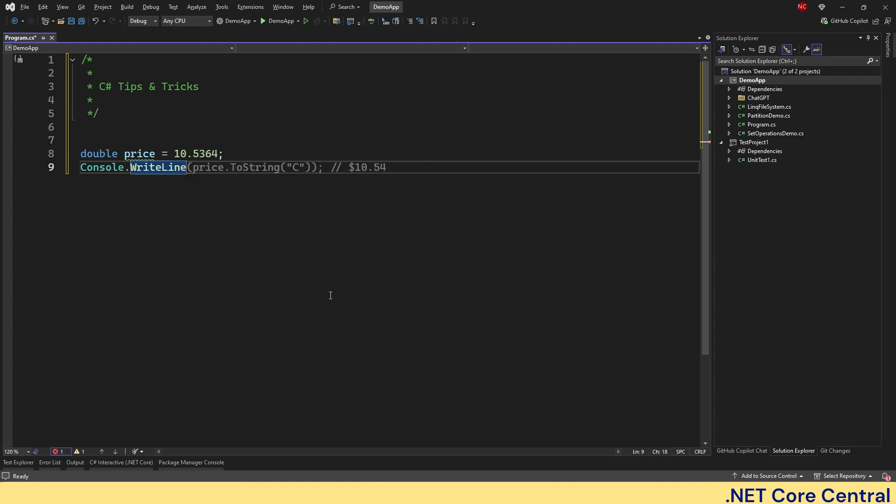
type("$")
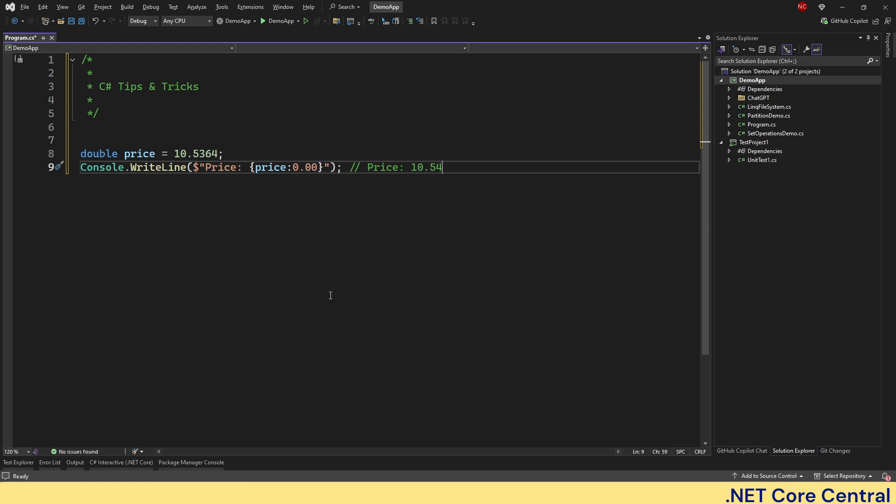
mouse_move(296, 172)
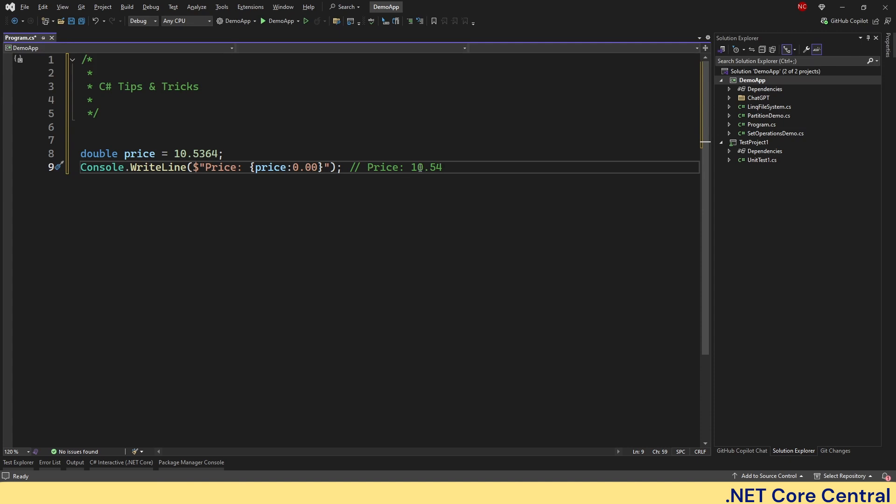
mouse_move(467, 172)
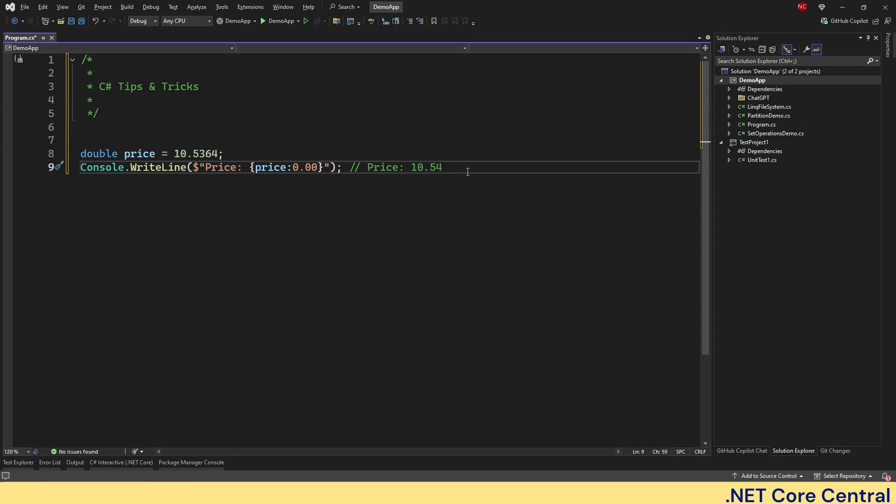
Run the 0.00 version, change the specifier to C2, save, and run again.
left_click(263, 21)
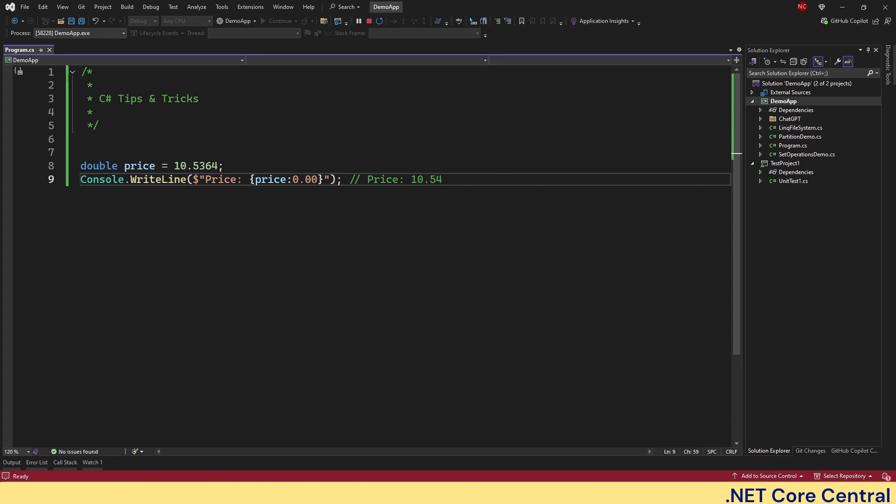
left_click(263, 21)
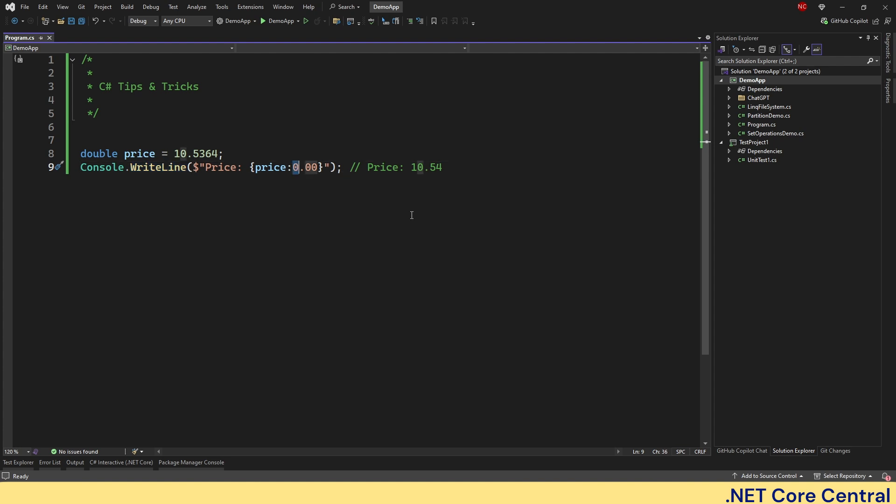
type("C2")
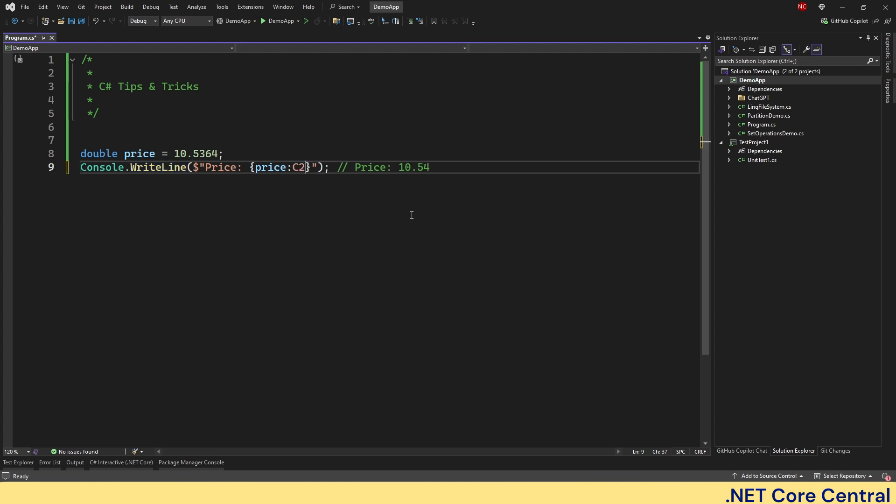
key("ctrl+s")
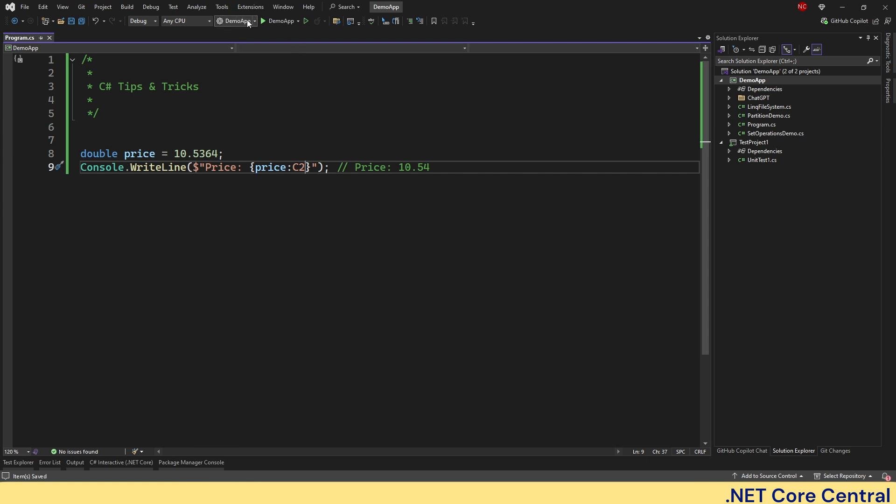
left_click(306, 21)
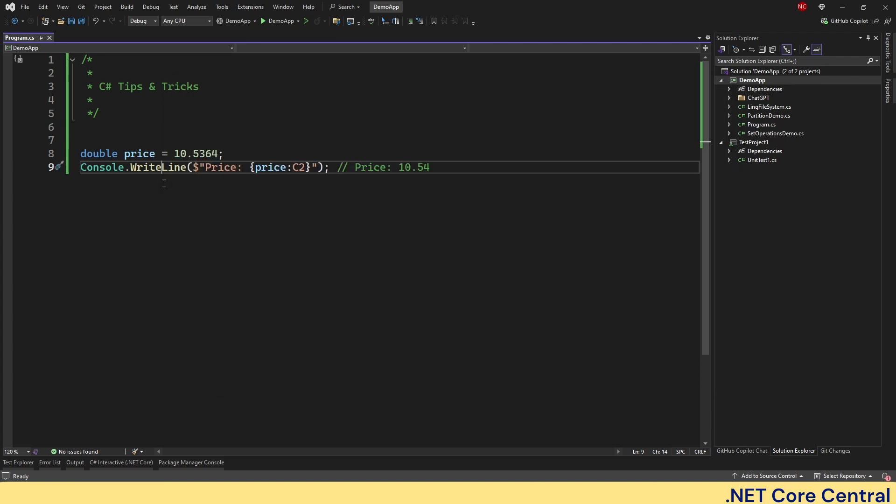
Try the 0.00 specifier once more, then restore C2 and run to check the output.
type("0.00")
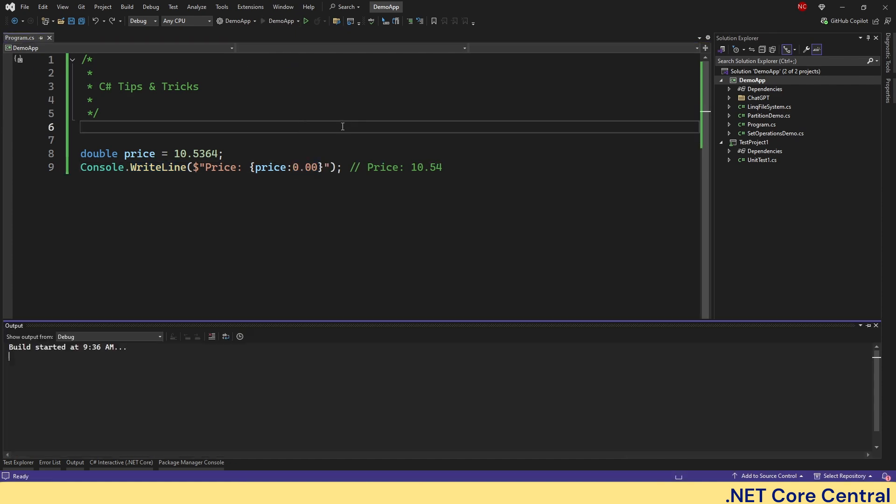
left_click(305, 21)
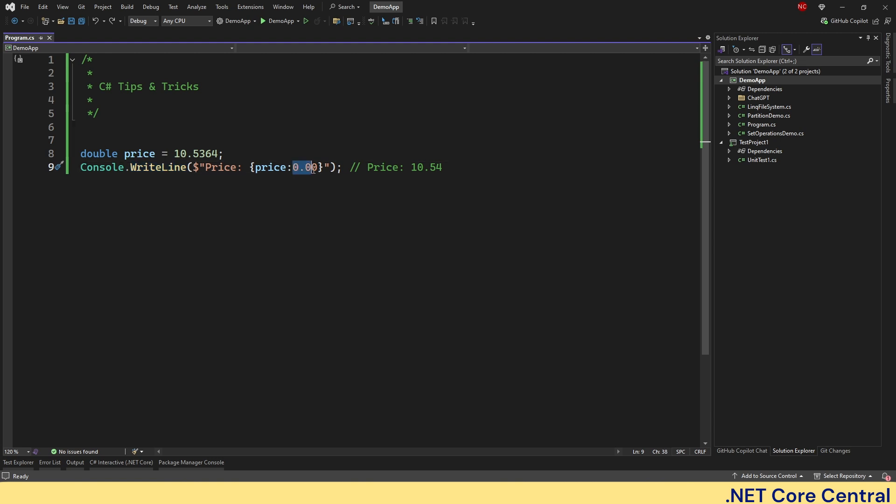
type("C")
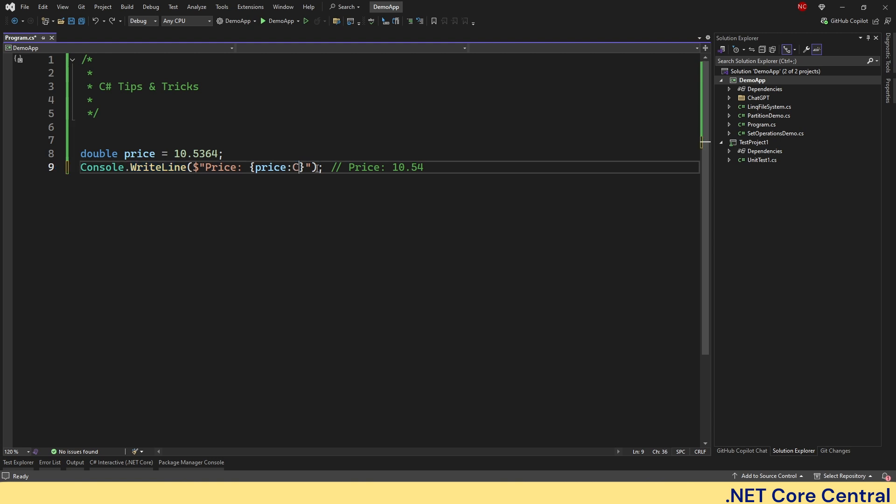
type("2")
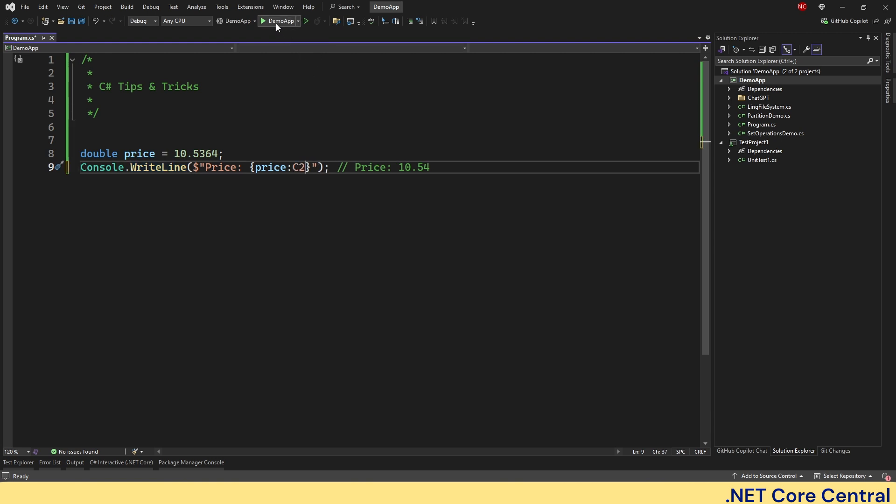
left_click(279, 22)
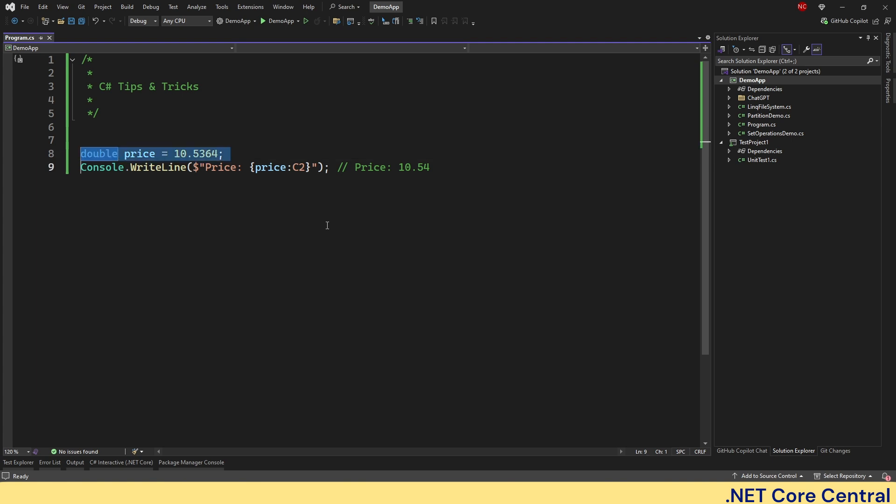
Remove the price demo and define a Person class with Name and Age.
key("Delete")
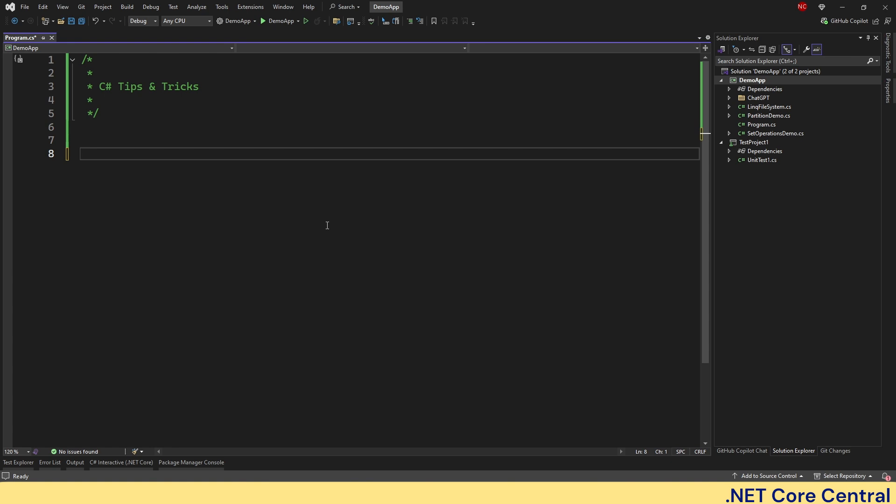
type("using System;")
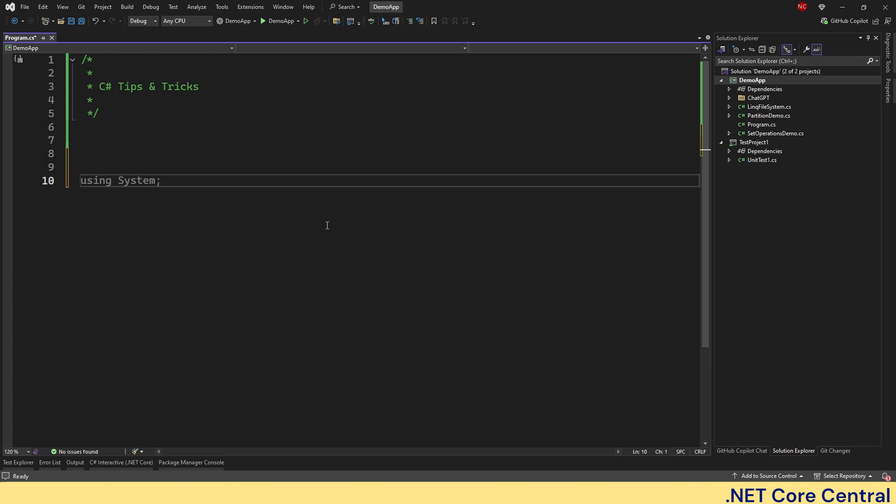
type("c")
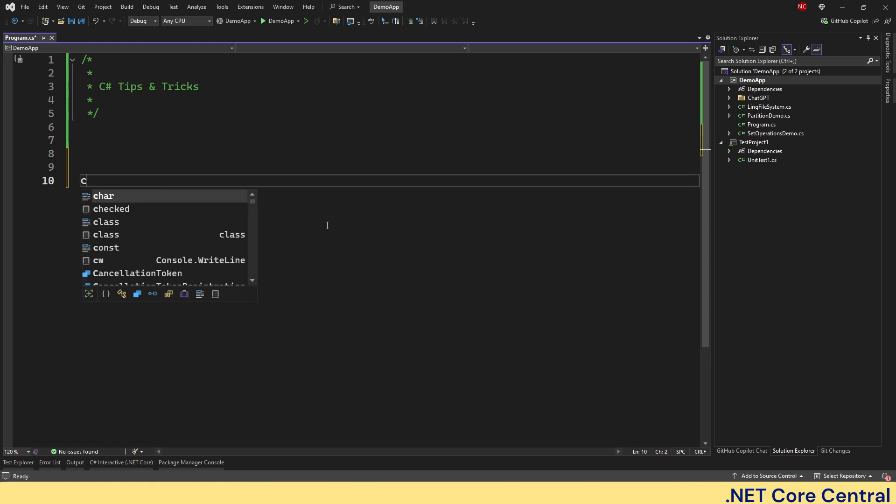
type("lass")
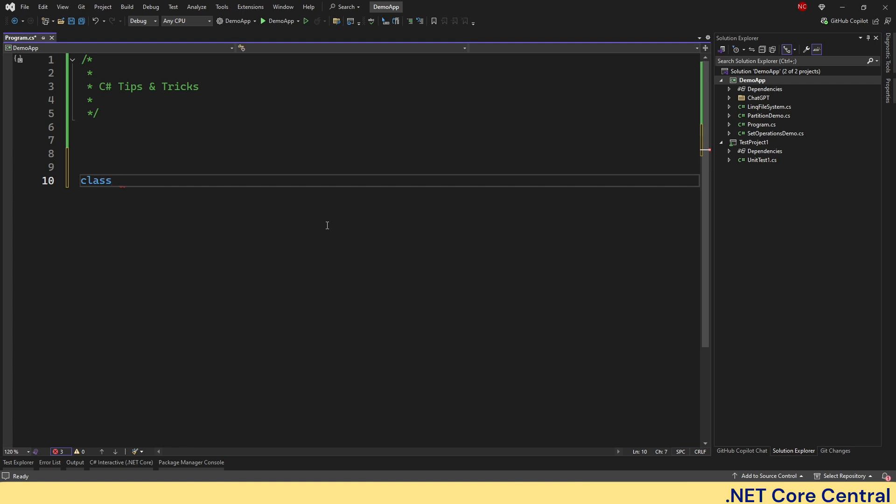
type("Person")
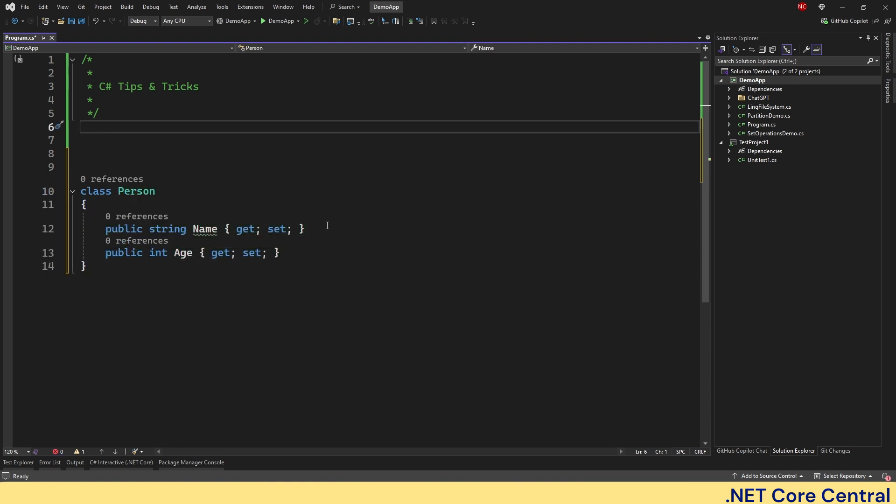
Create person John, 30, and print nameof(person.Name).
type("using System;")
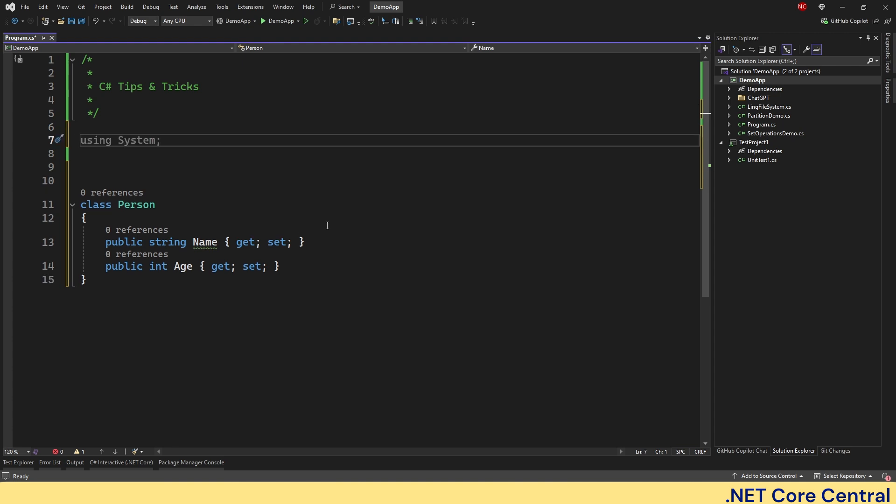
type("var person = new Person")
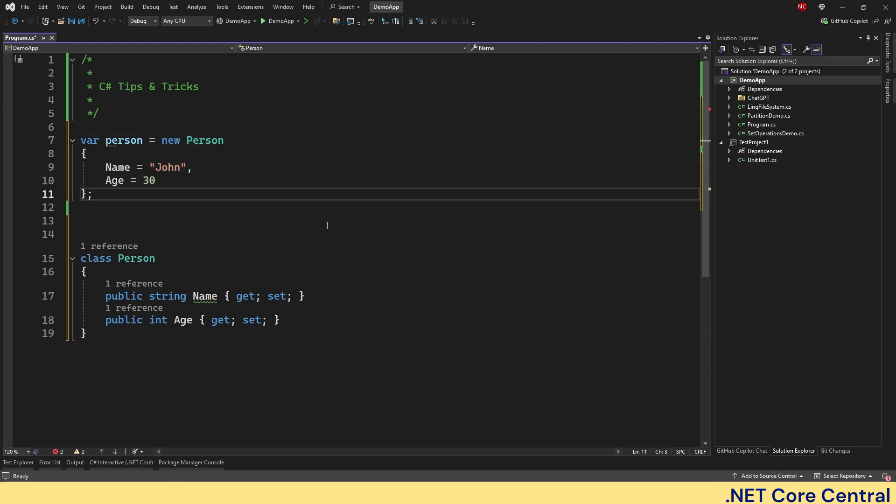
type("Console.WriteLine(person.Name);")
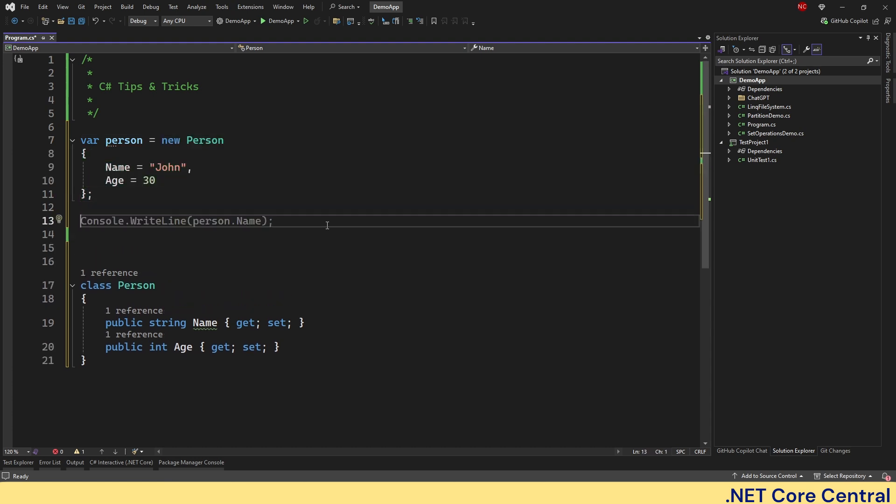
left_click(230, 221)
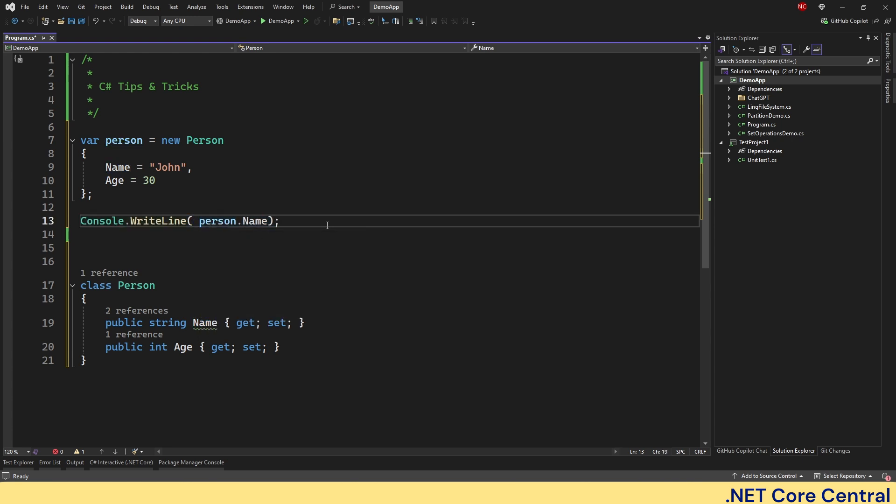
type("nameof(")
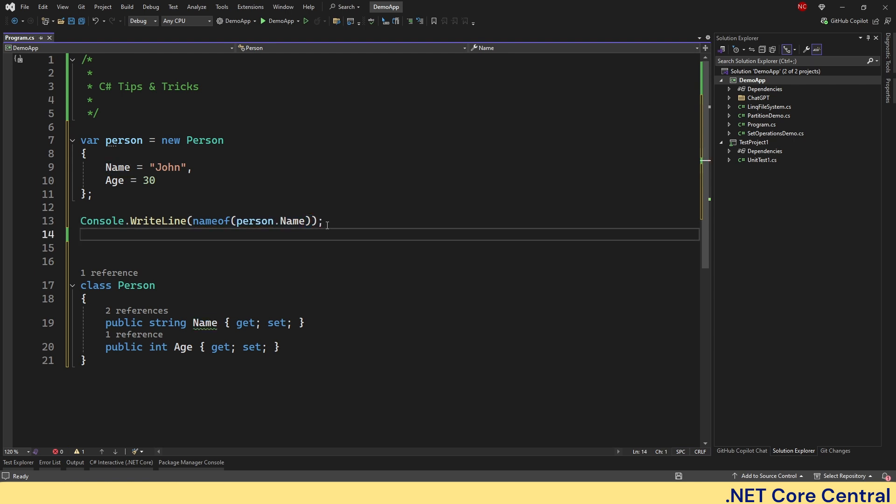
Save and run the demo, then change the output line to print nameof(person.Age).
key("ctrl+s")
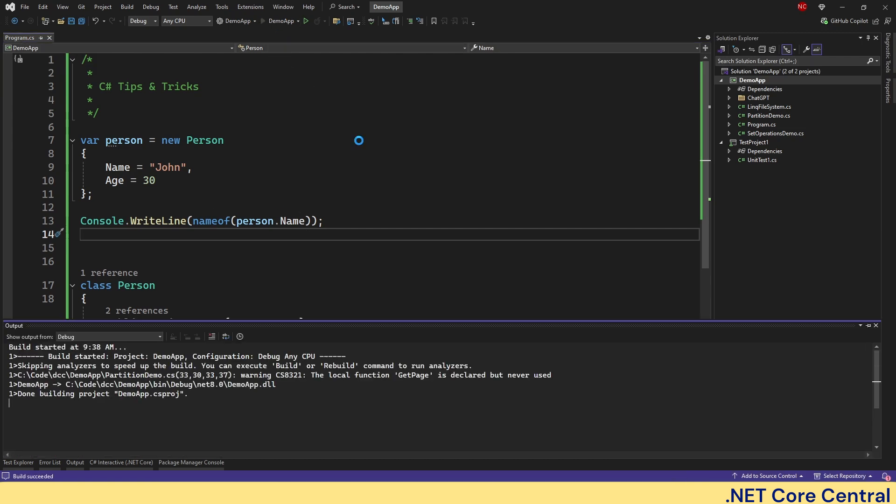
left_click(305, 21)
type("Ag")
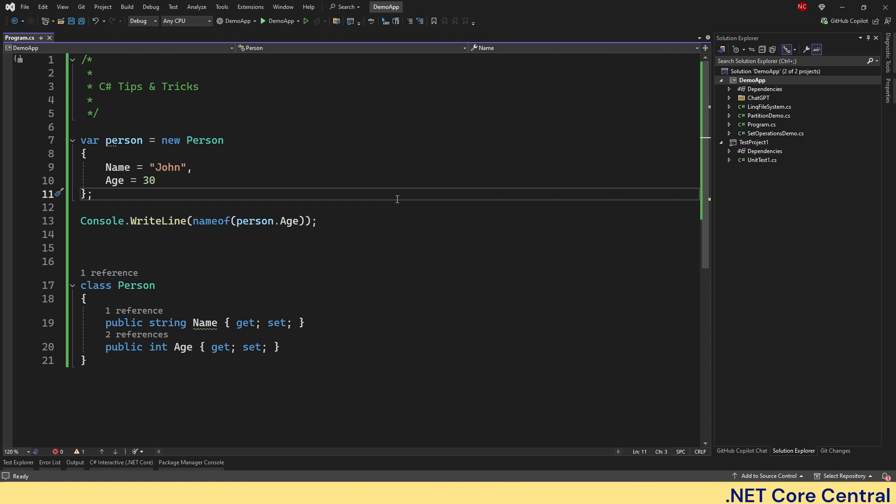
left_click(93, 195)
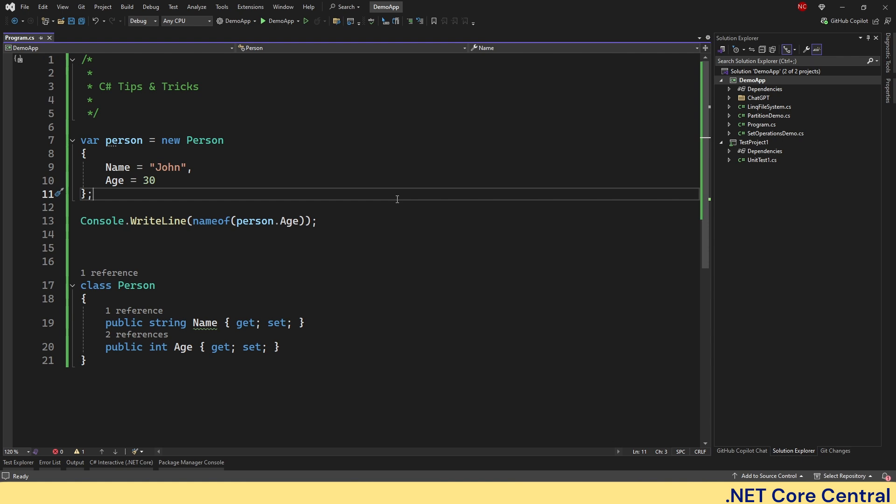